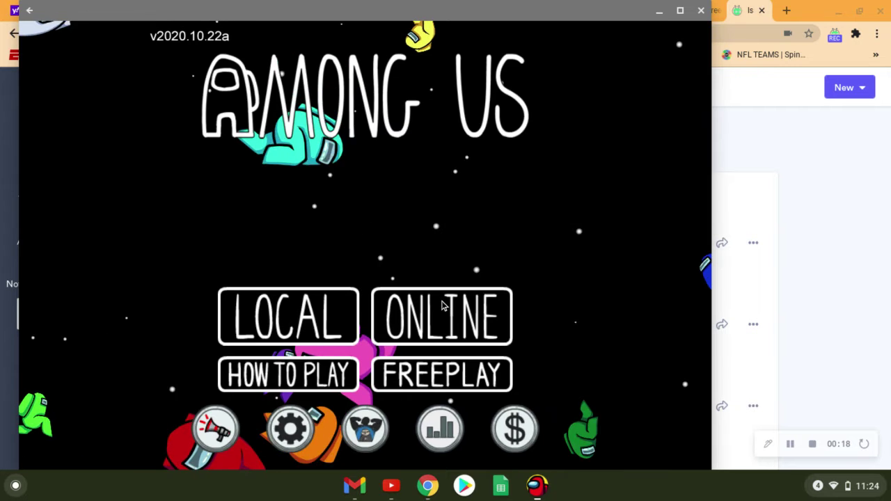
- Dismiss the outdated-version warning and join a public Skeld lobby through Online and Find Game
click(442, 317)
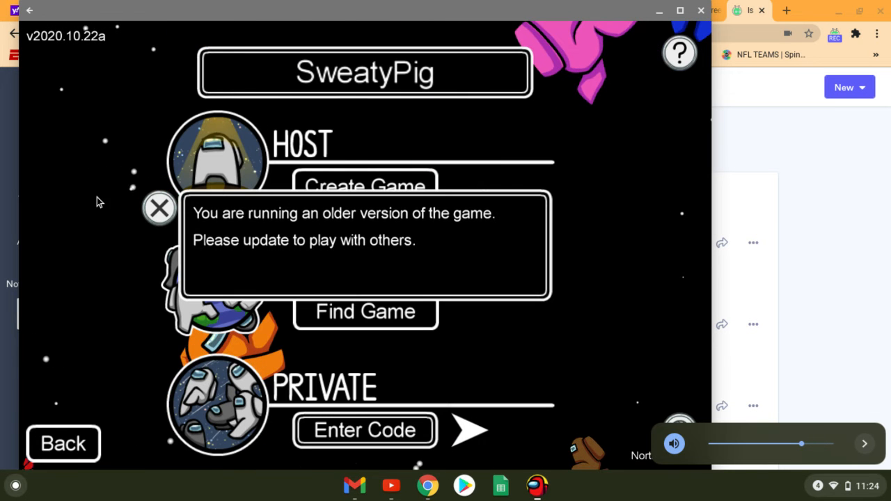
click(159, 209)
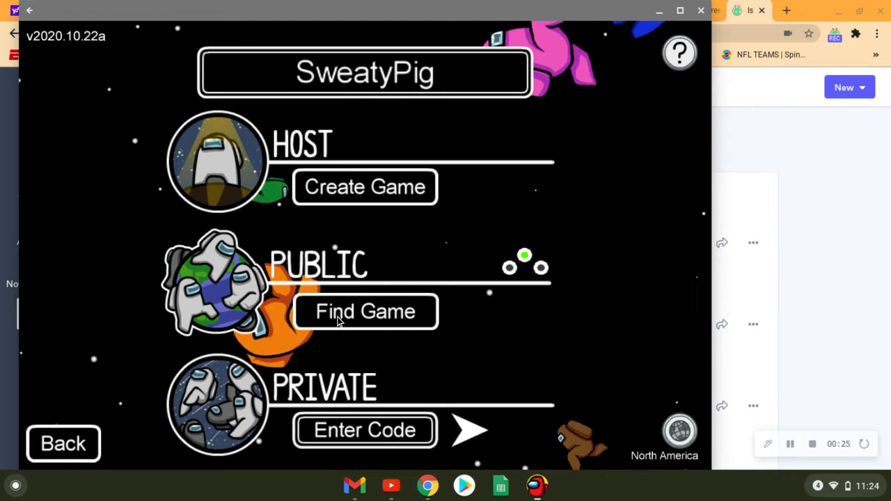
click(364, 311)
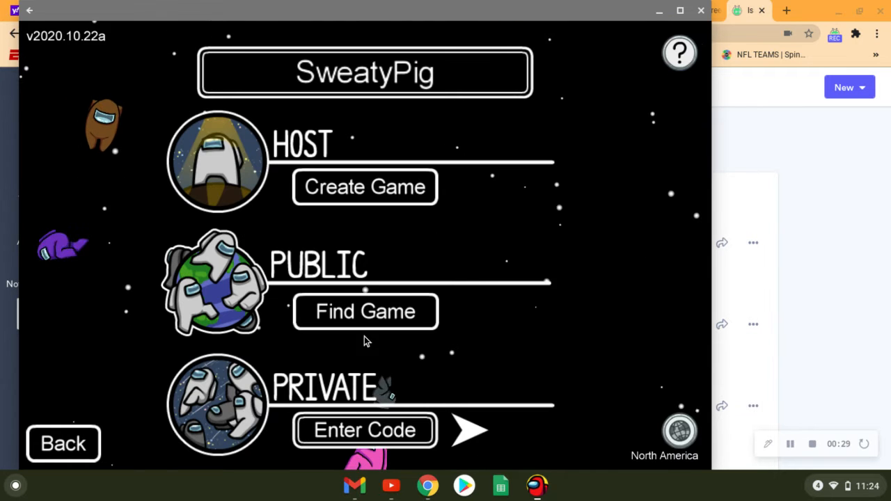
click(364, 311)
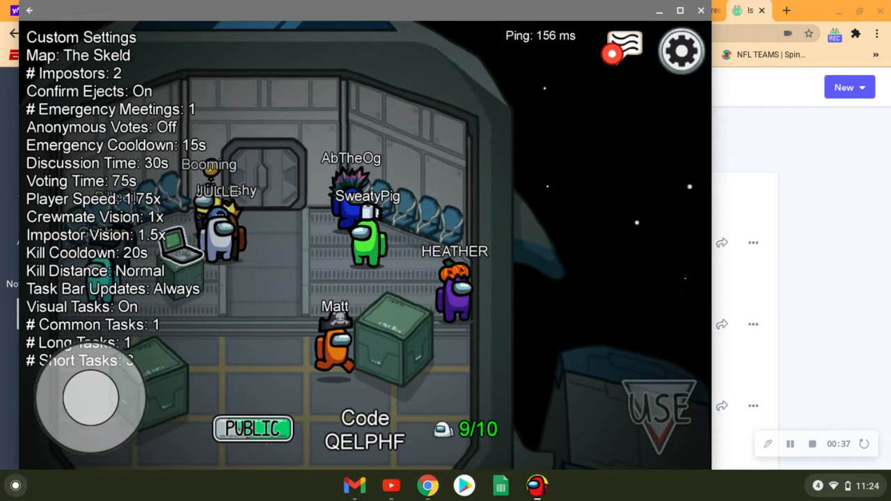
- Play the first round and briefly check the chat during the emergency meeting
click(619, 49)
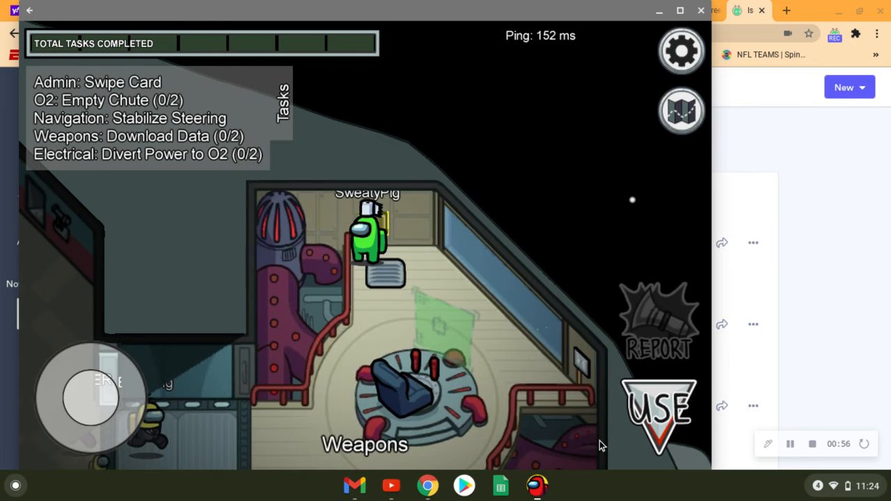
click(659, 410)
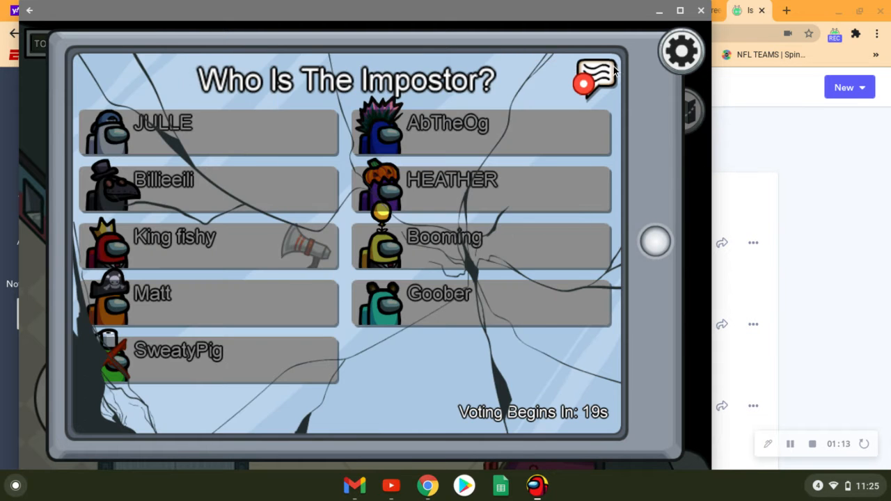
click(591, 76)
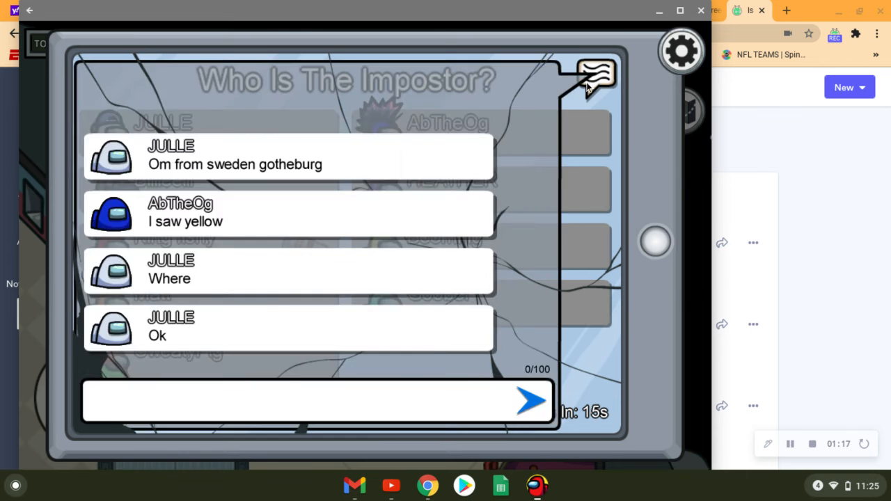
click(597, 78)
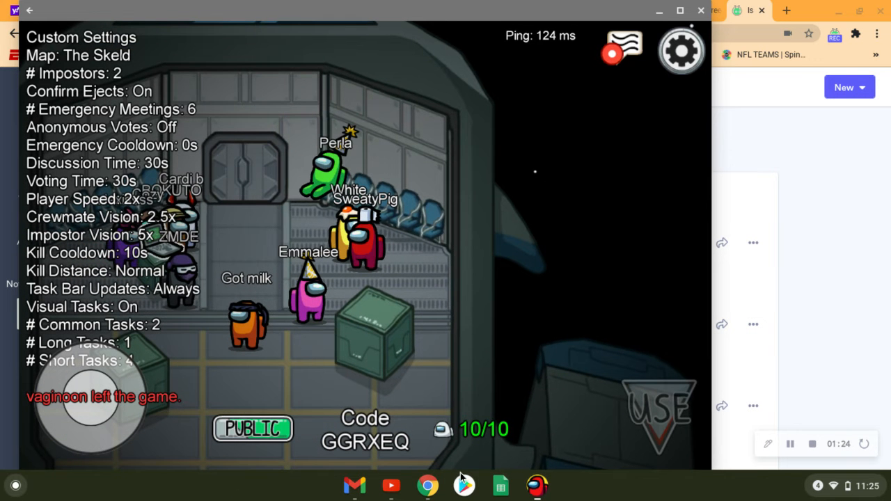
- Post 'start' in the lobby chat, then close the chat
click(623, 44)
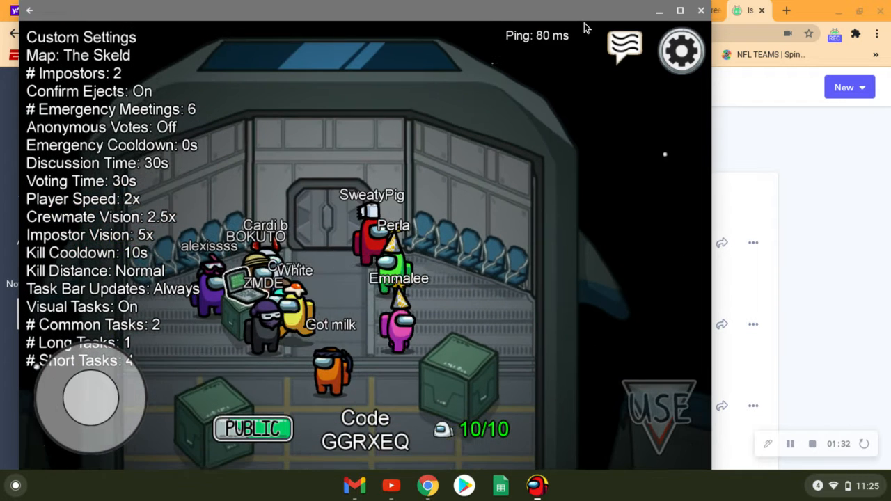
click(623, 50)
text(sta)
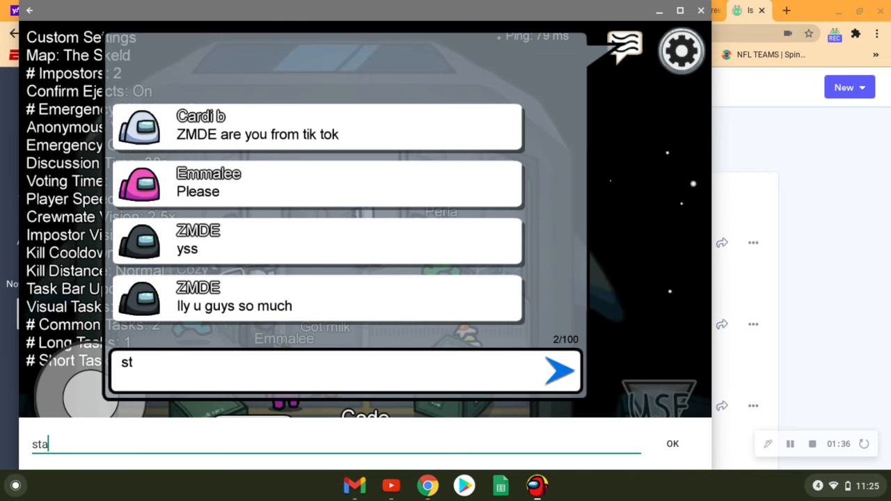
click(623, 47)
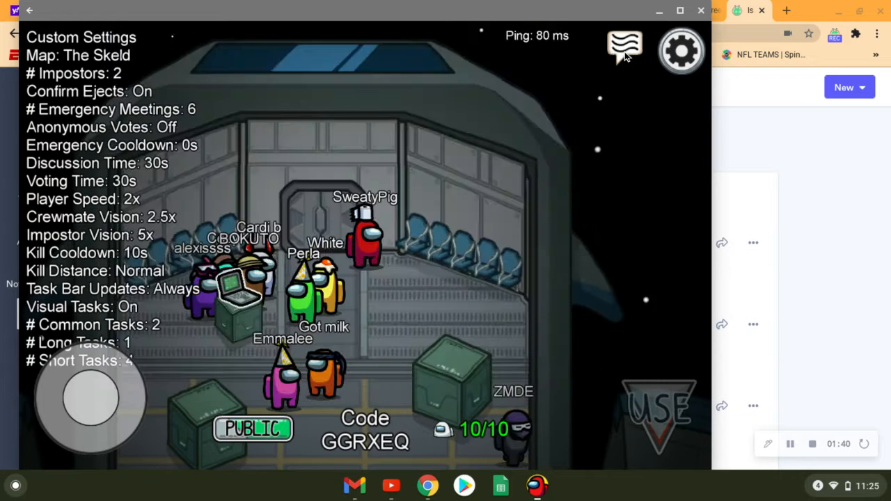
click(624, 48)
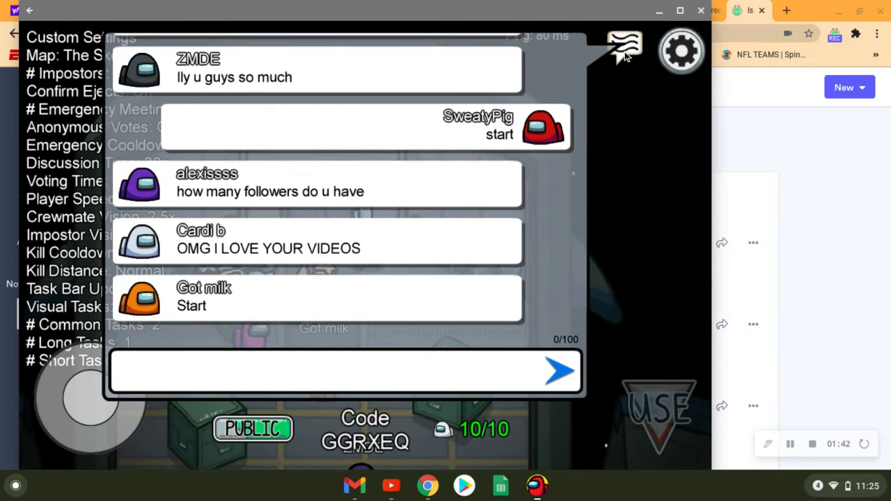
click(626, 47)
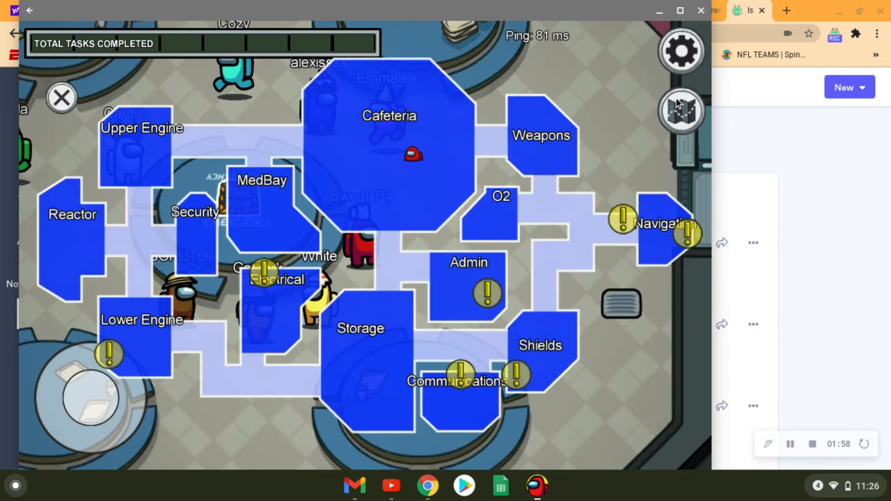
- Close the ship map
click(680, 112)
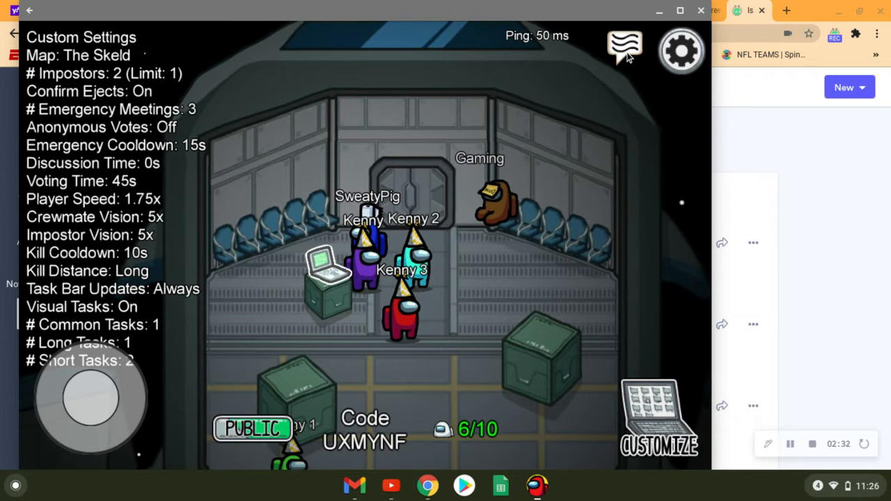
- Post 'f ur imposter dont kill me plzzz' in the lobby chat
click(622, 46)
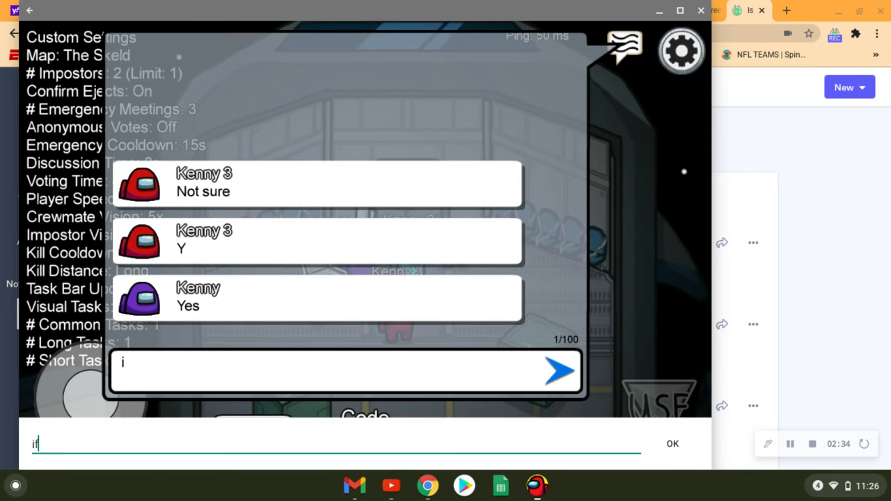
text(f ur imposter dont)
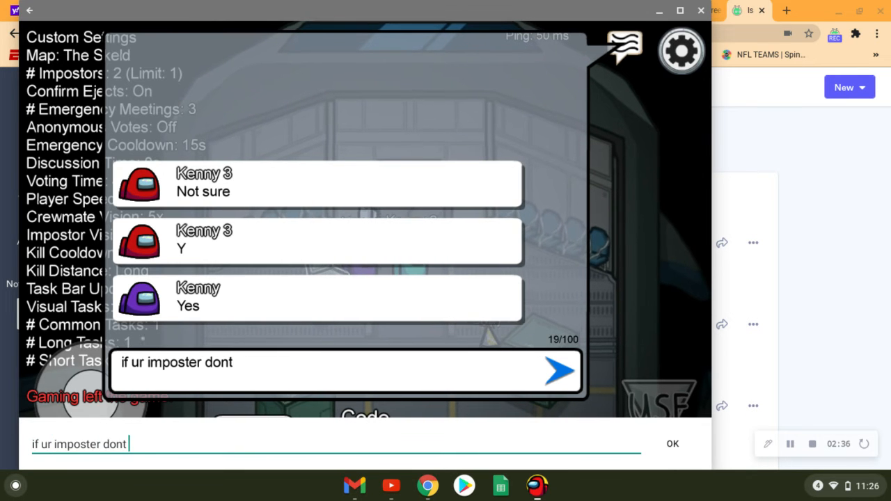
text(kill me plzzz)
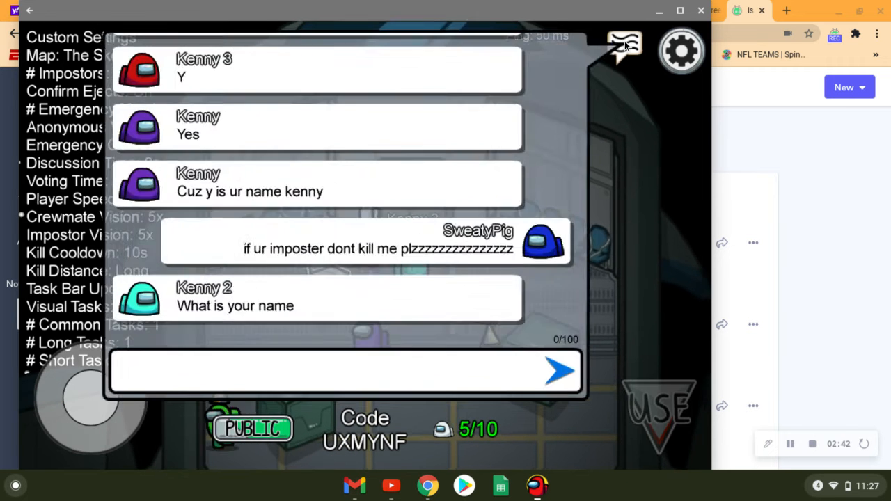
click(624, 49)
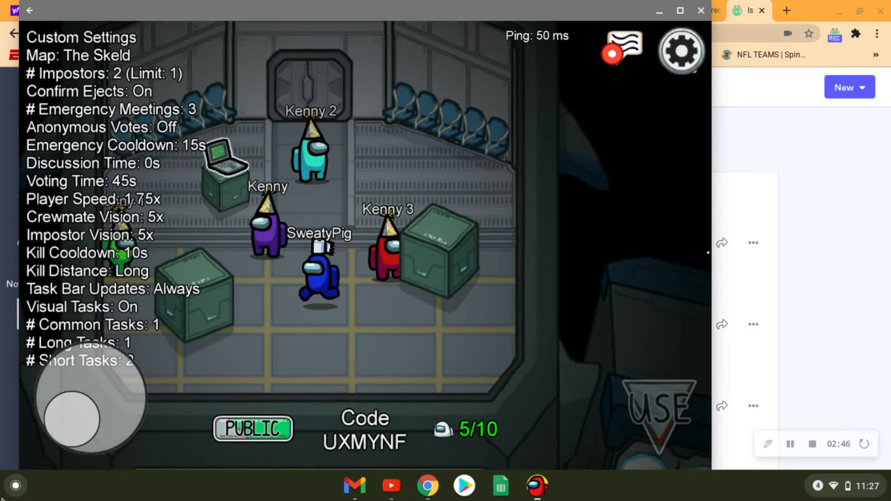
click(622, 43)
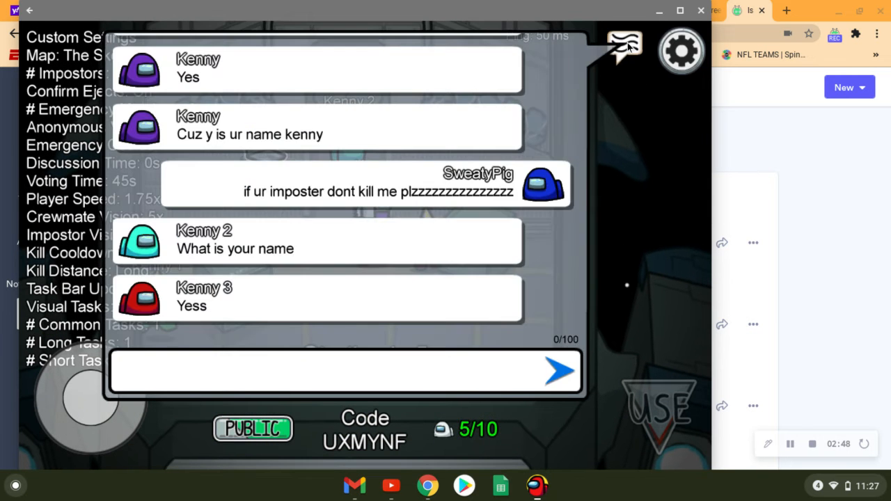
click(623, 49)
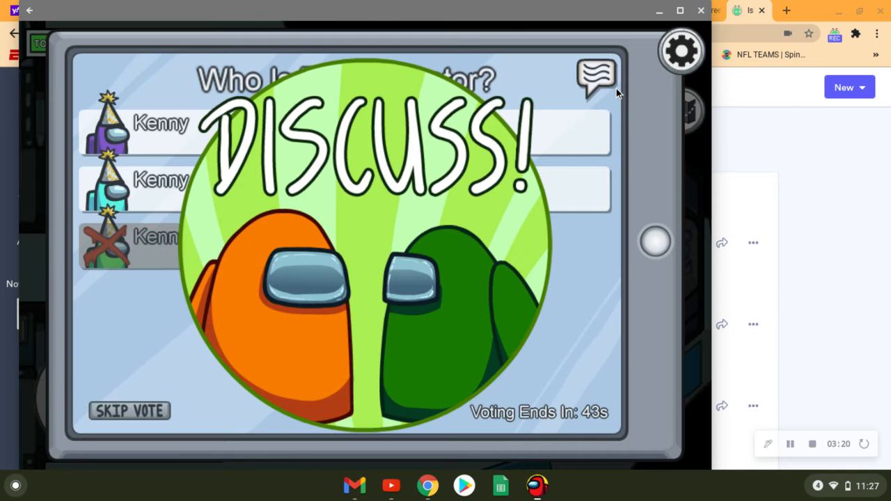
- Say in the meeting chat that Kenny was everywhere and ask 'hows it me'
click(597, 77)
text(why are their kenny"s a)
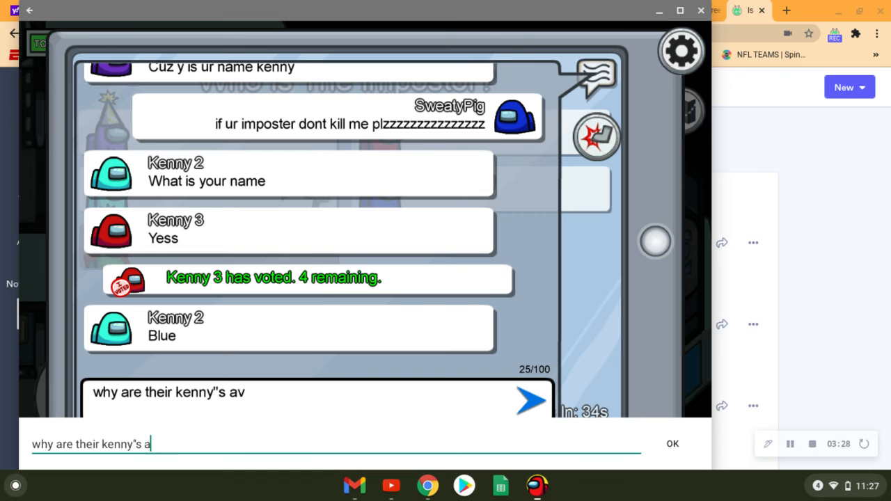
text(everyo)
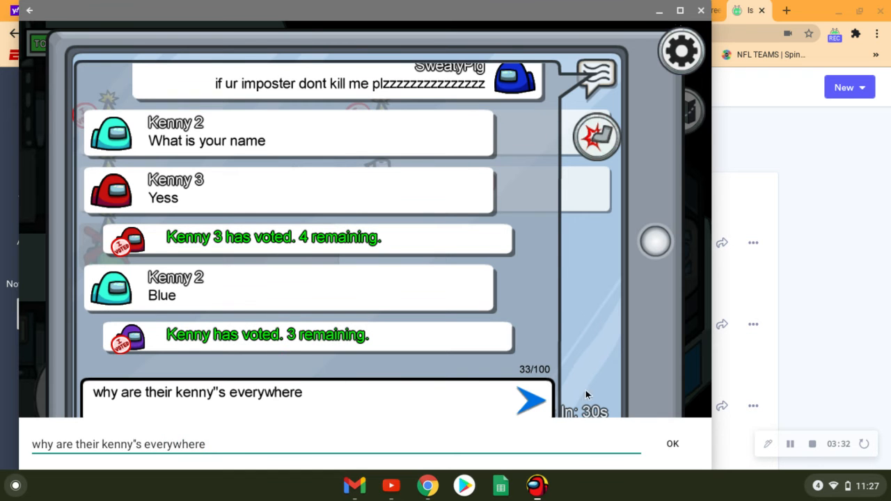
click(529, 401)
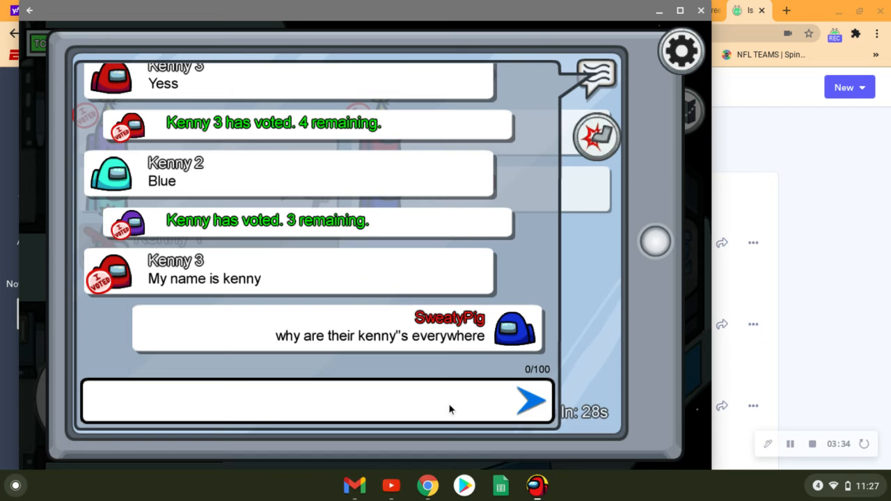
text(hows it me)
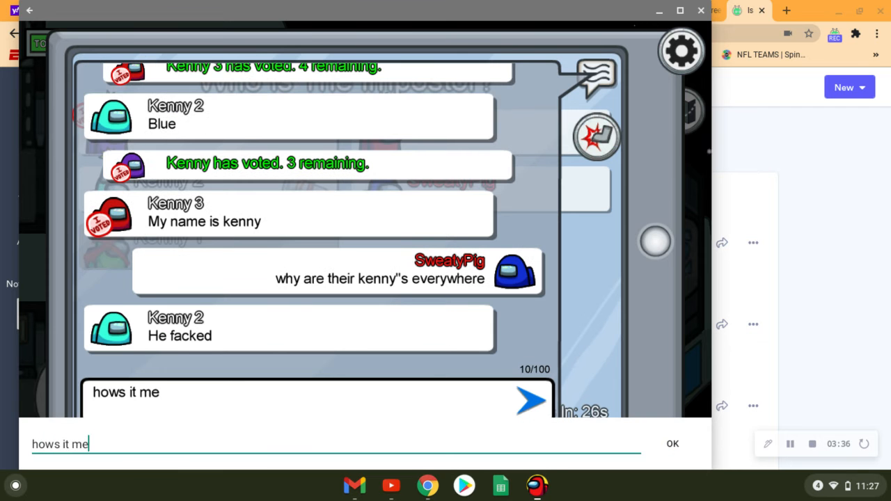
click(530, 404)
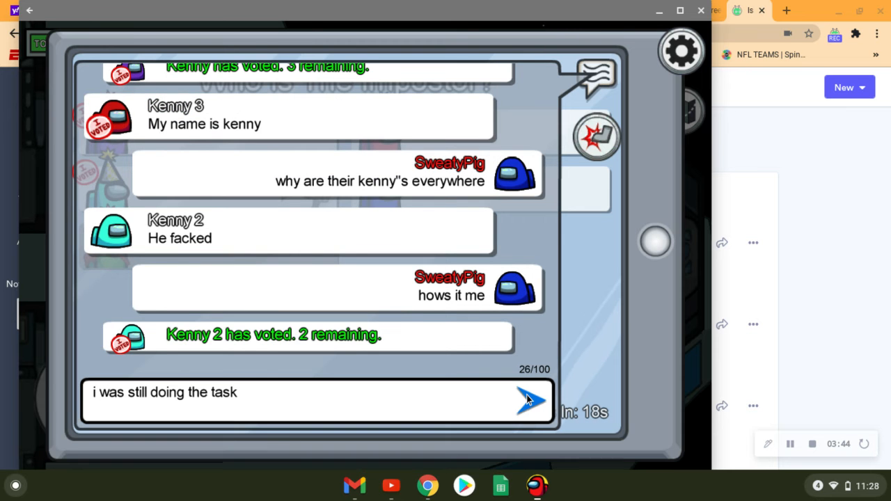
- Say you were still doing the task, then start typing 'skip'
click(525, 402)
text(i never finished it)
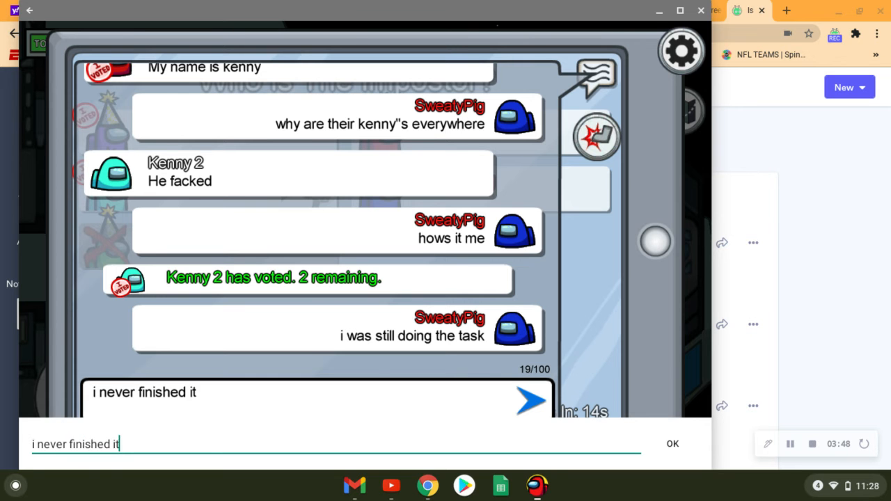
click(530, 401)
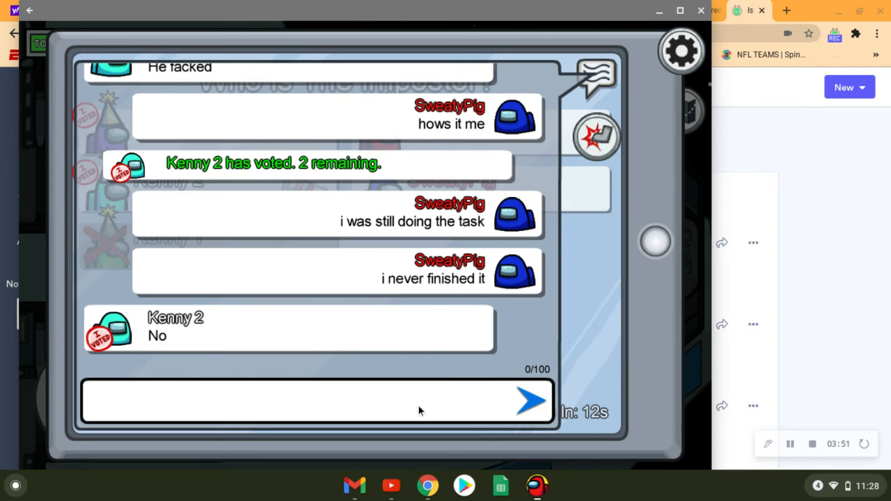
text(skip)
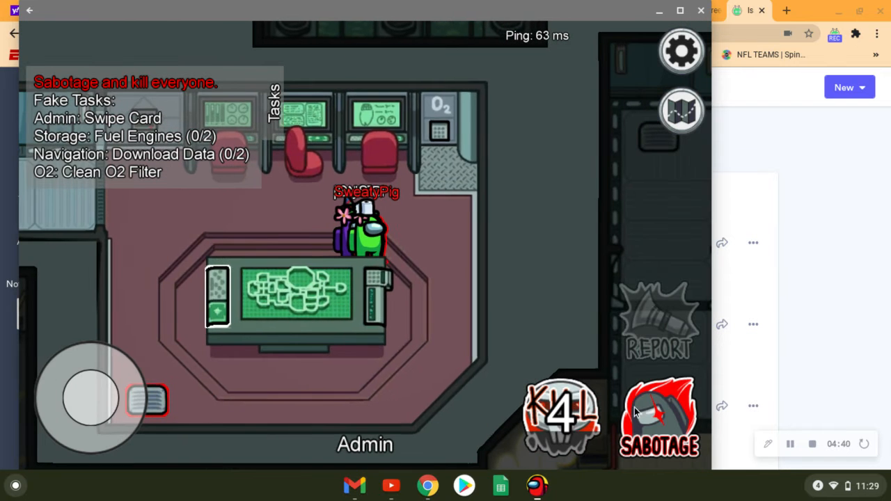
- Sabotage the reactor, then report the body beside the Admin table
click(681, 111)
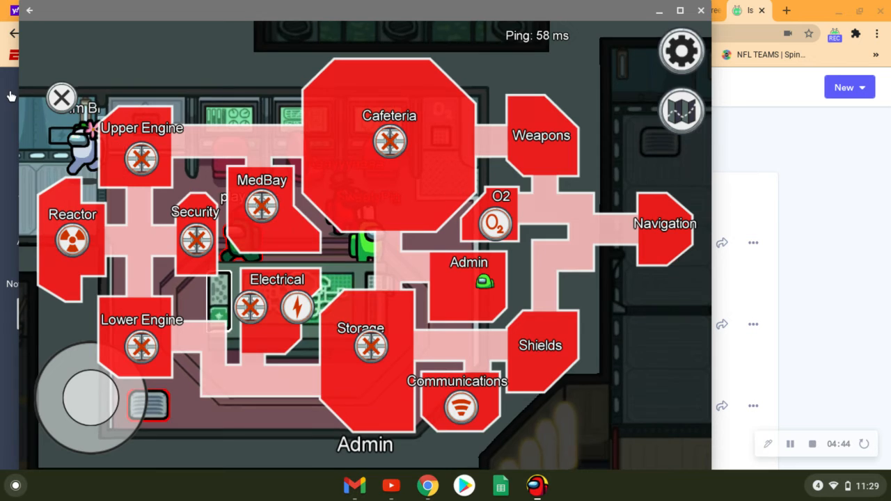
click(61, 98)
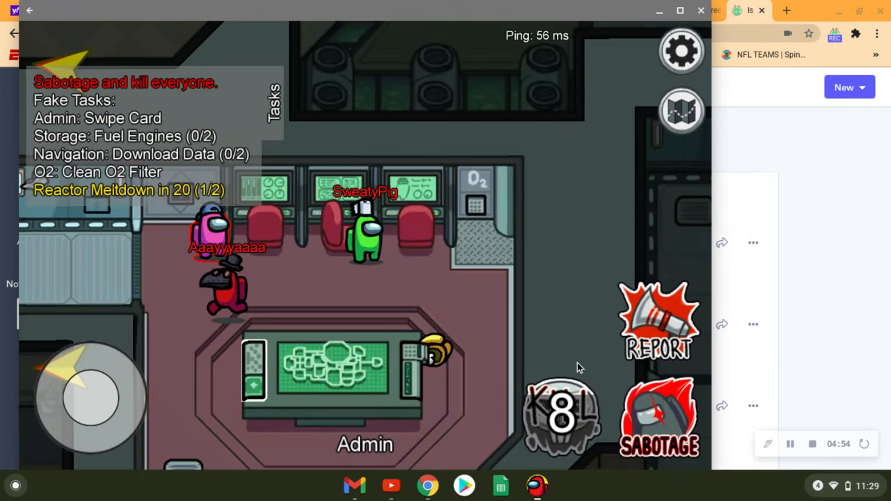
click(658, 320)
text(in admin)
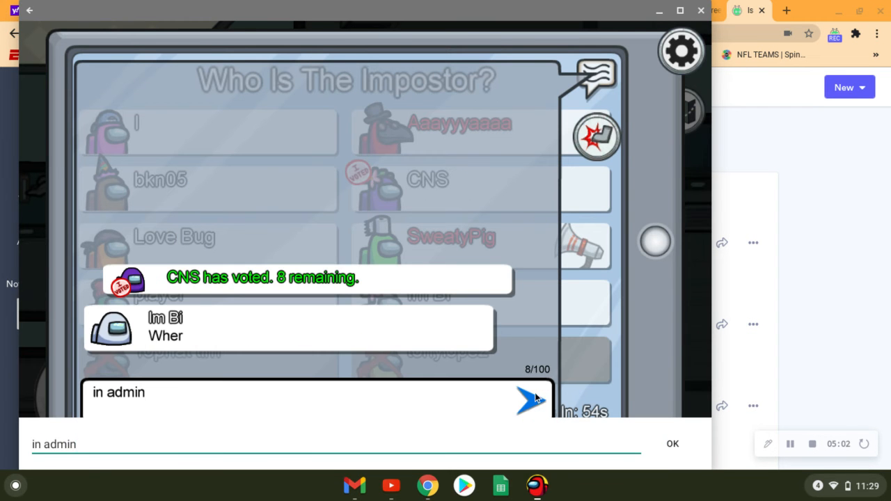
- Tell the meeting you were in admin with lots of people there
click(526, 400)
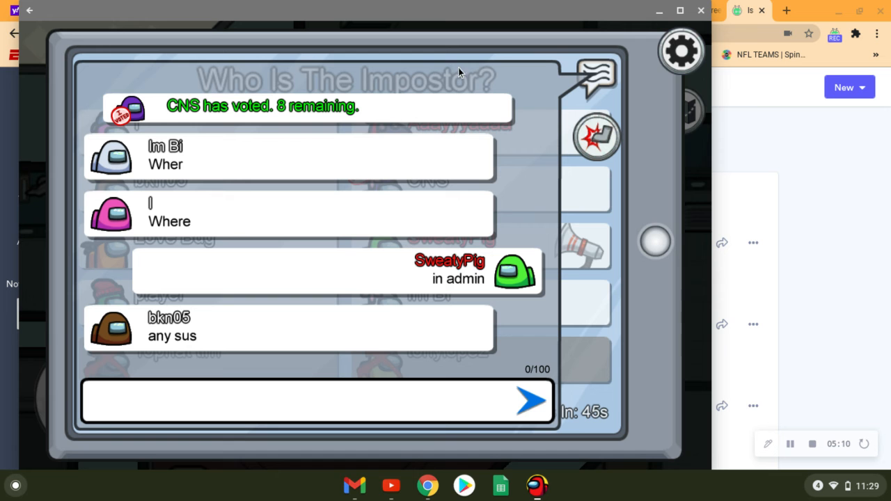
click(306, 408)
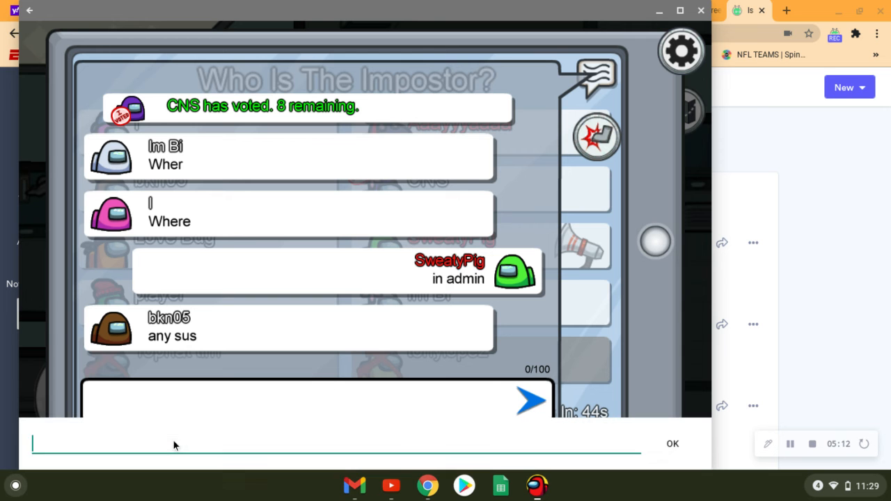
text(there was a lot of people there i dont know who did it)
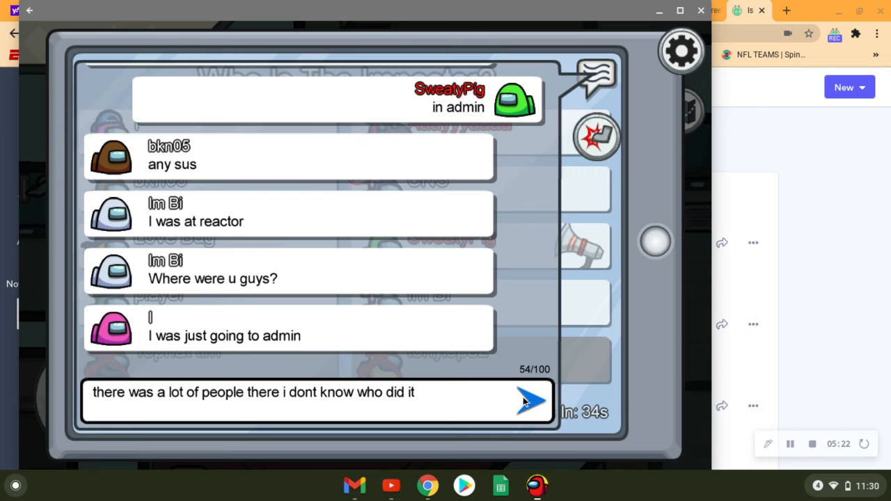
click(530, 401)
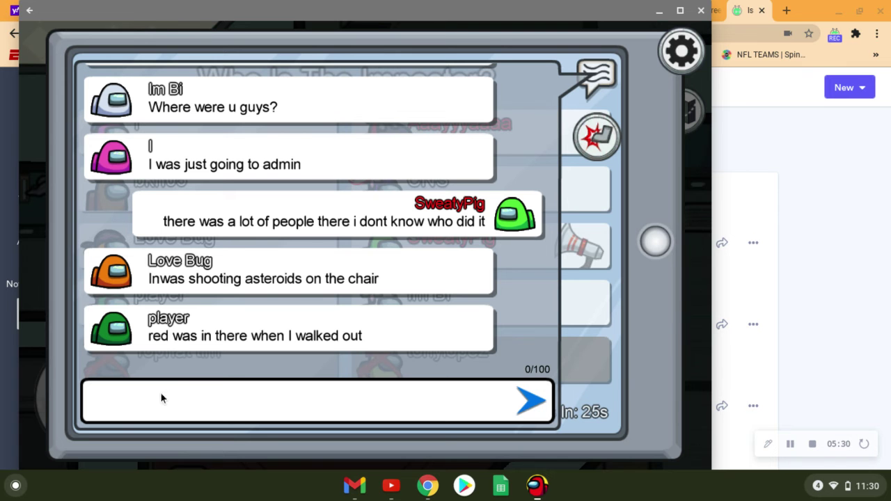
- Post 'i say skip' and say red and pink were with you
text(i say skip)
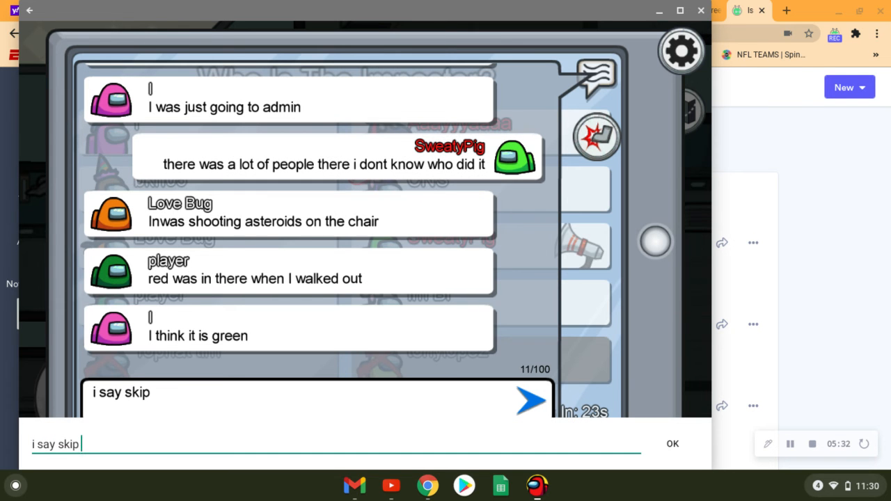
text(i dont know)
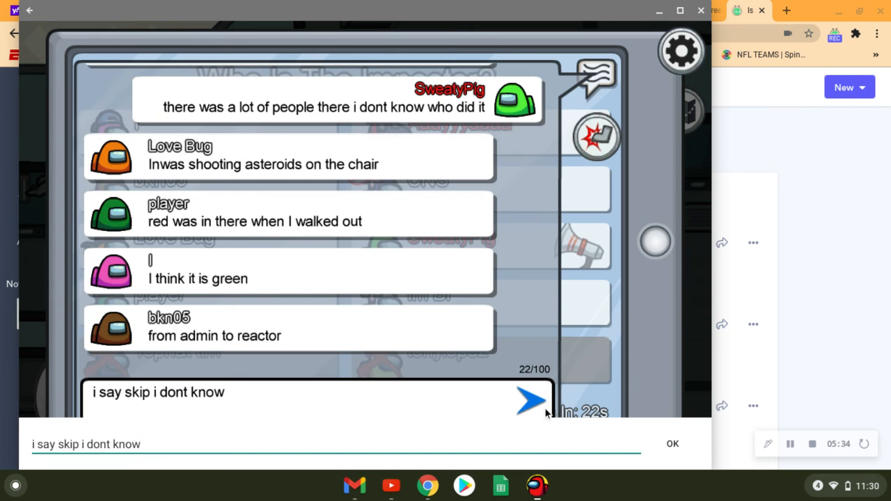
click(527, 402)
text(red)
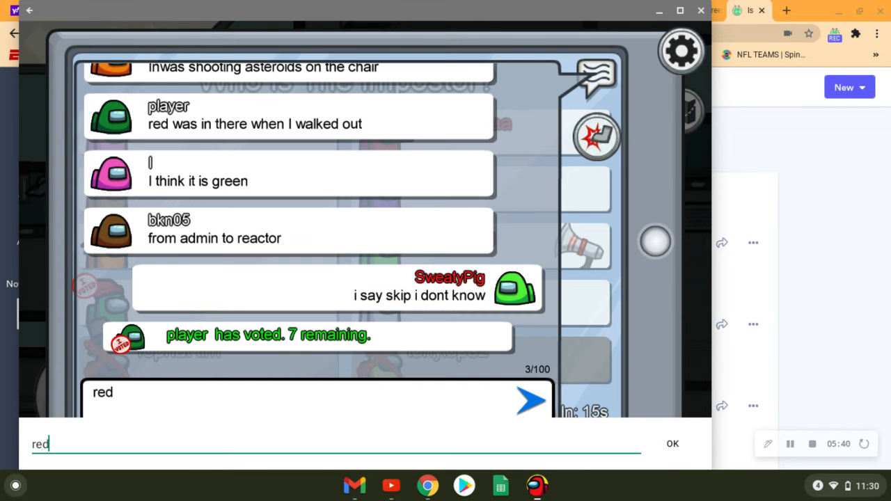
text(and pink weh)
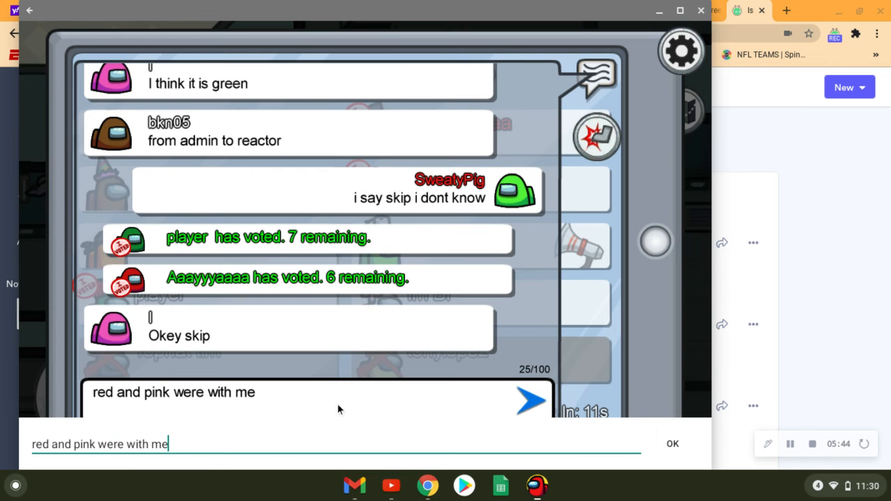
click(528, 400)
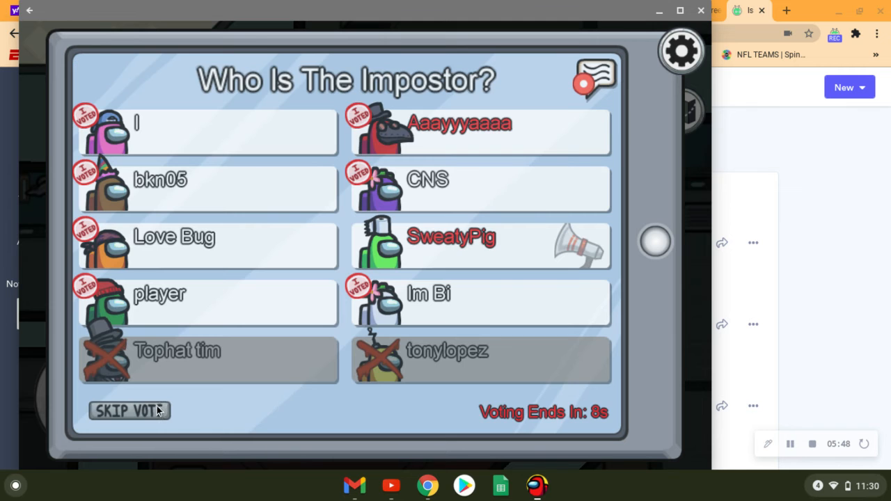
- Cast a skip vote on the Who Is The Impostor screen
click(129, 410)
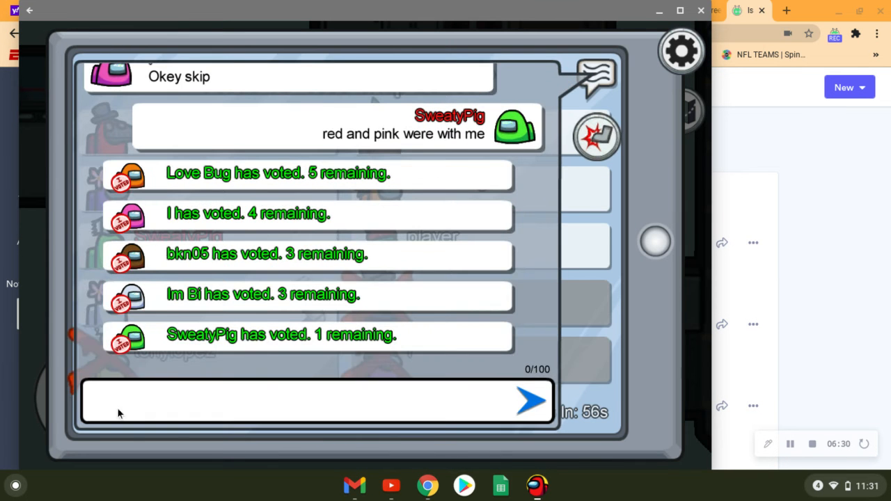
- Say you were in elec and ask whether anyone is sus
text(i was in ele)
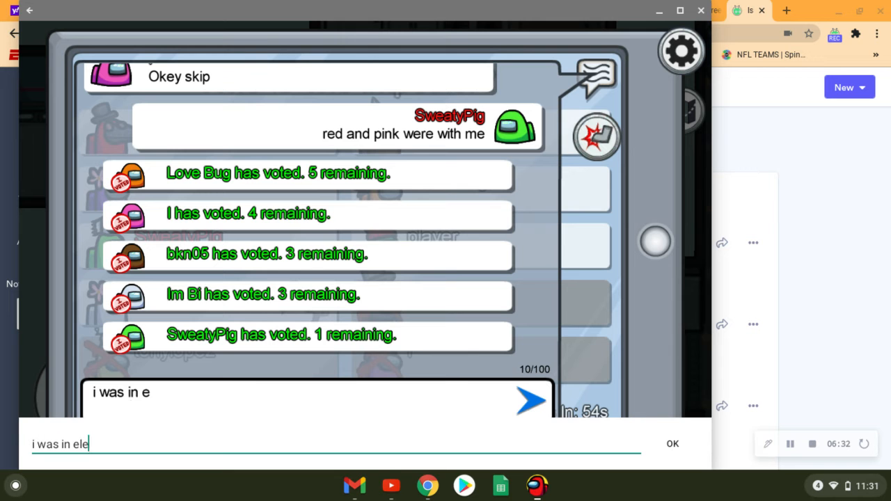
click(531, 406)
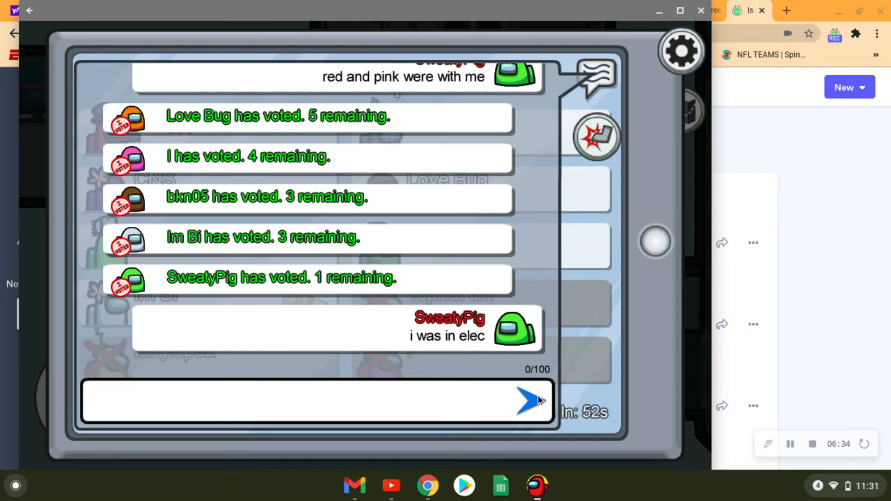
mouse_move(533, 171)
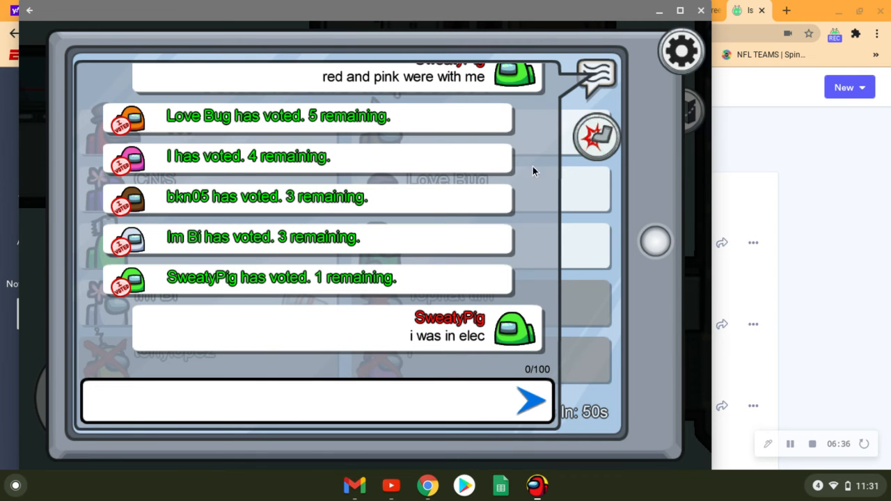
text(where)
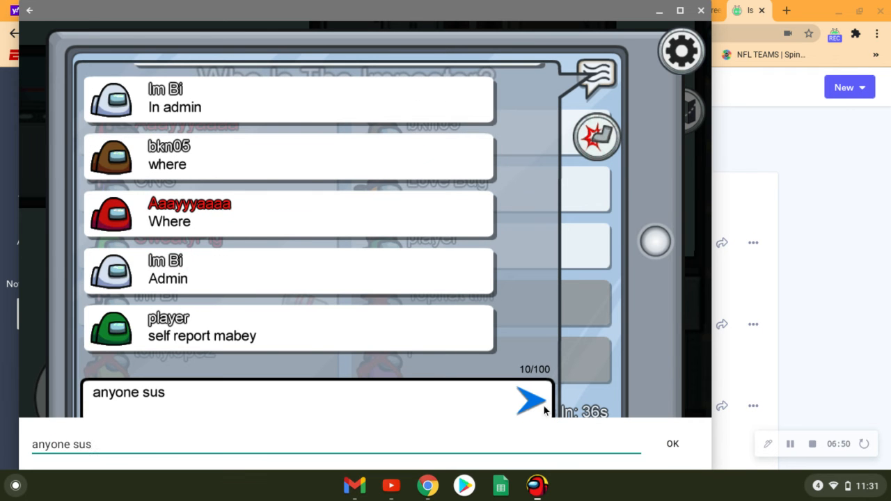
click(527, 403)
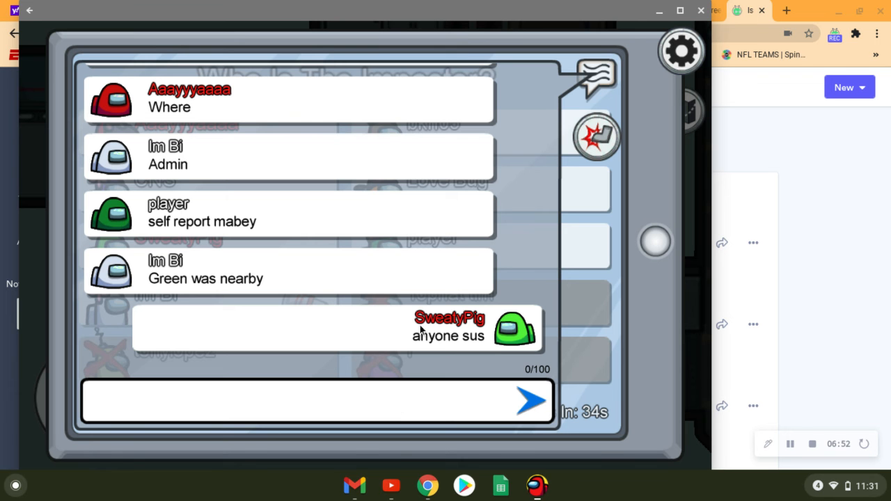
- Accuse dark green in chat and say you were with brown
click(595, 76)
text(dark greeen)
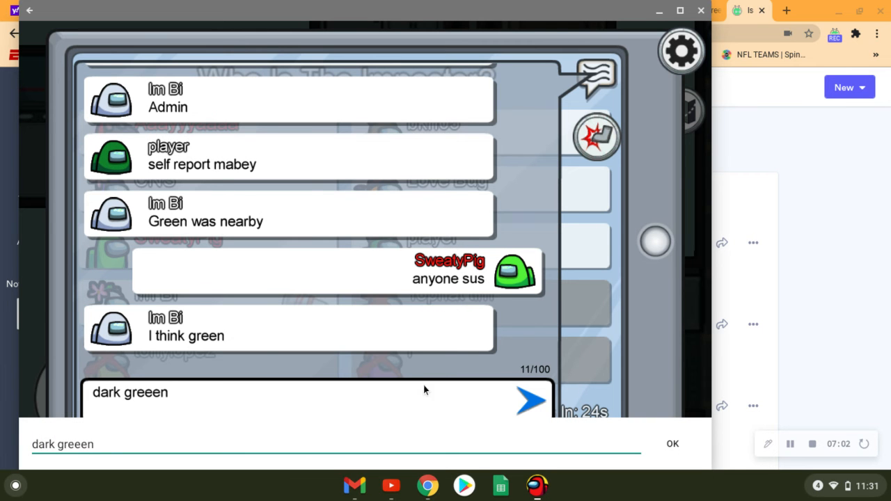
click(530, 400)
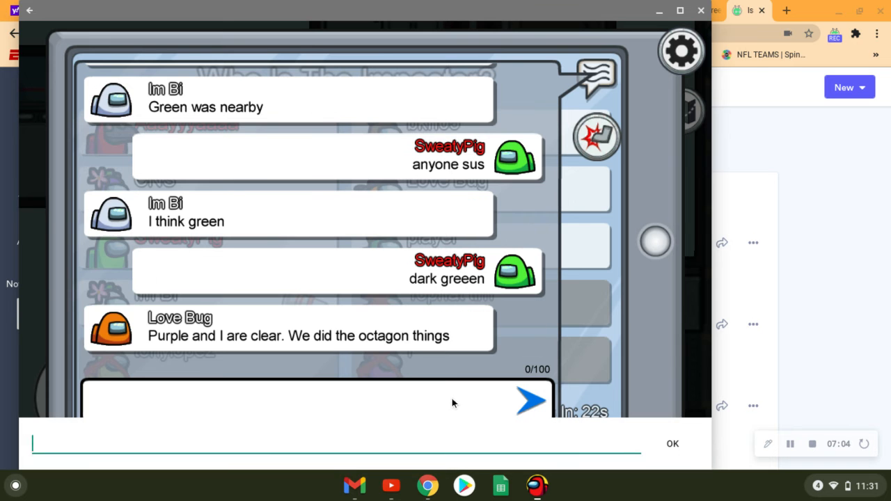
text(?)
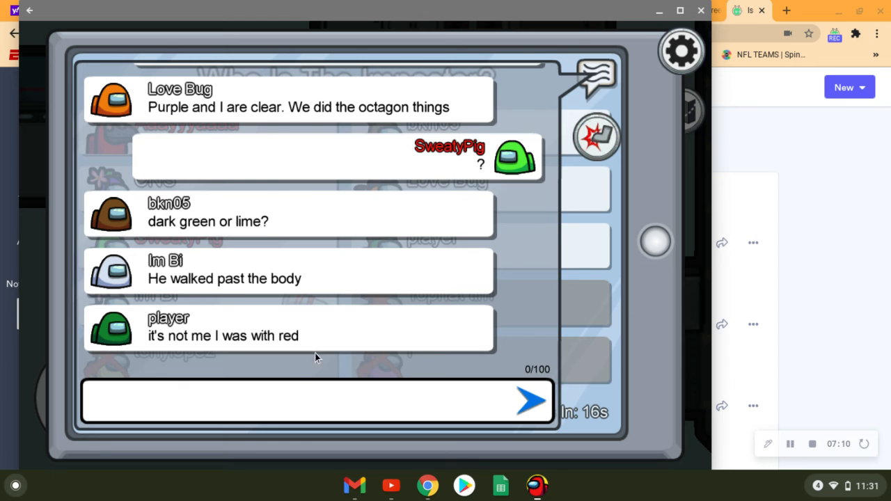
text(i was with brown)
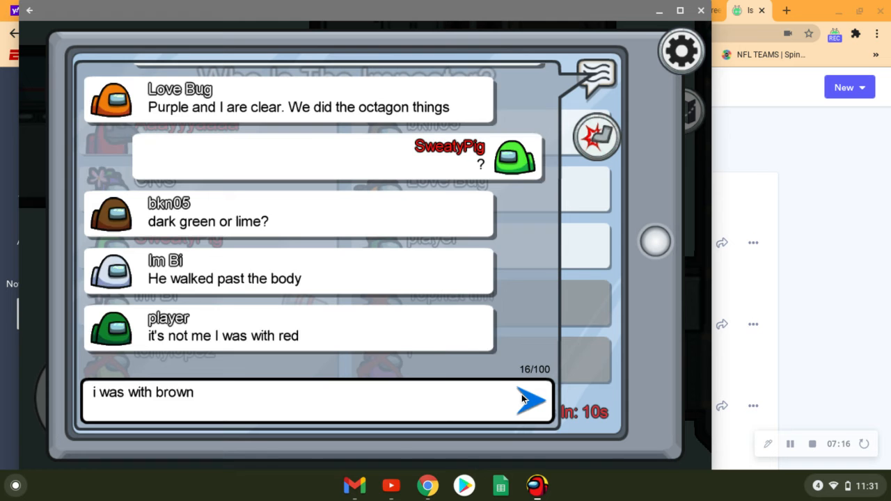
click(523, 400)
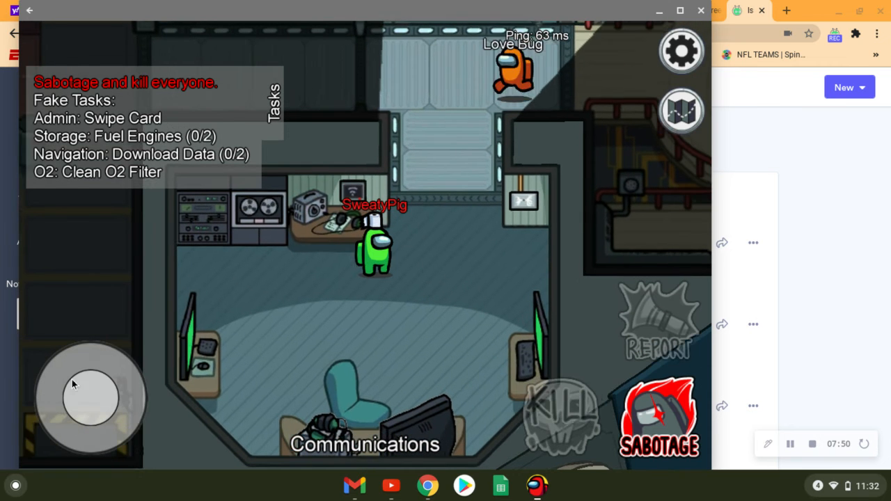
- Walk SweatyPig past Communications, close the sabotage map, and continue along the Navigation corridor into Admin
drag(91, 397, 91, 361)
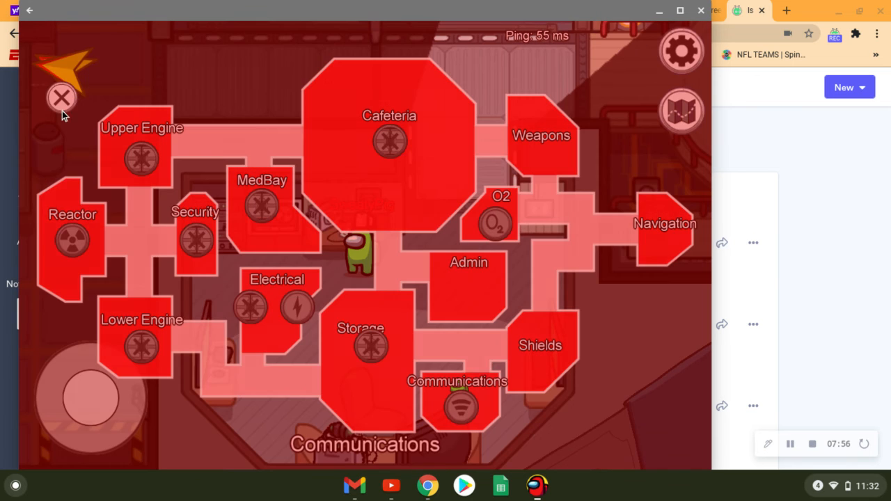
click(61, 98)
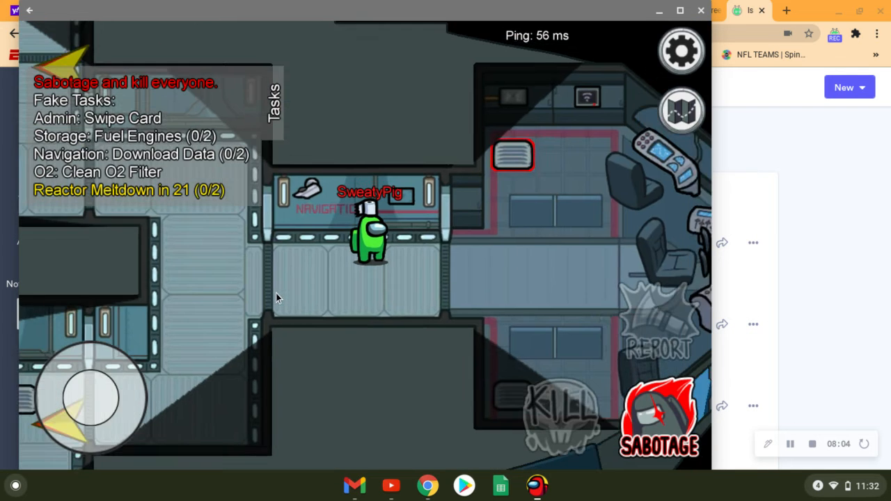
drag(91, 397, 62, 390)
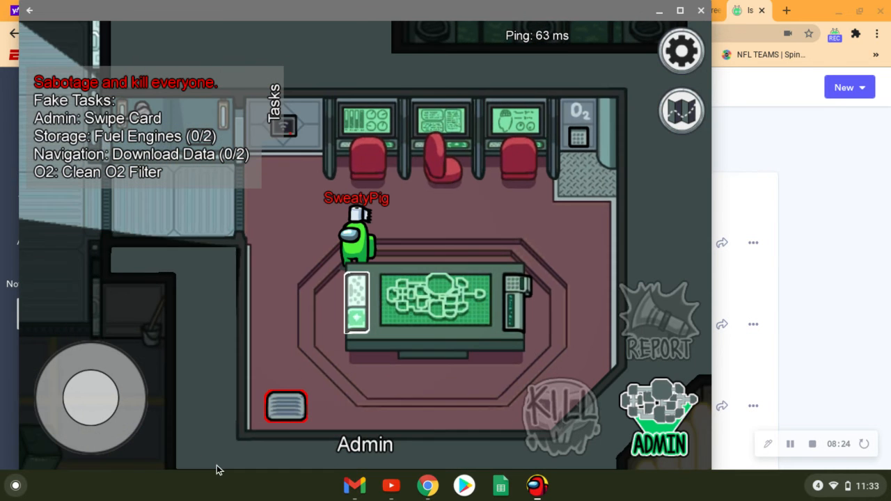
- Check crewmate locations on the admin map, close it, then open the meeting chat
click(681, 110)
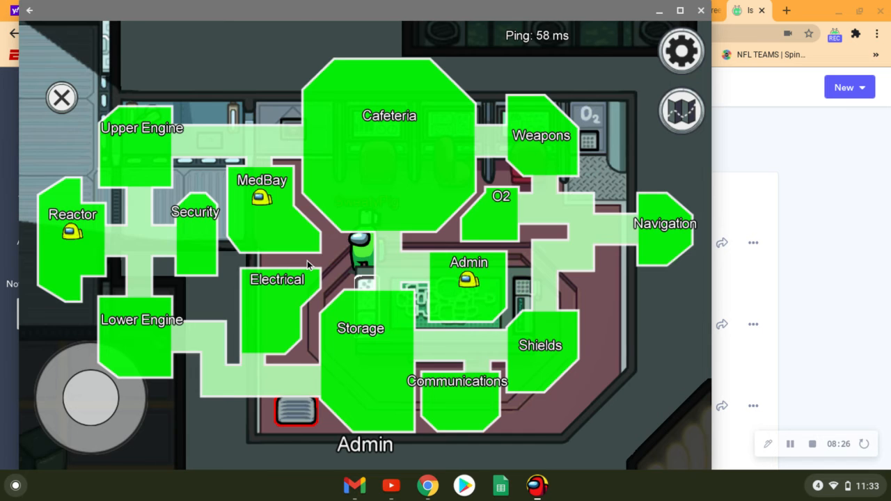
click(61, 97)
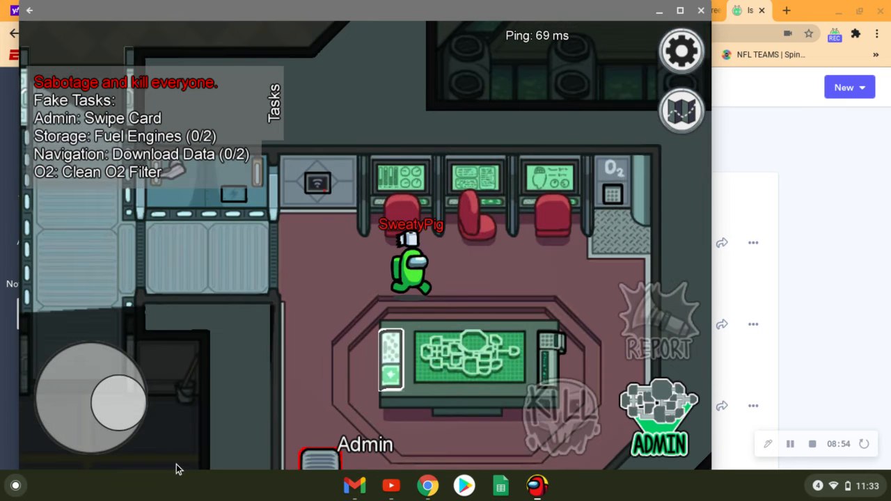
click(680, 110)
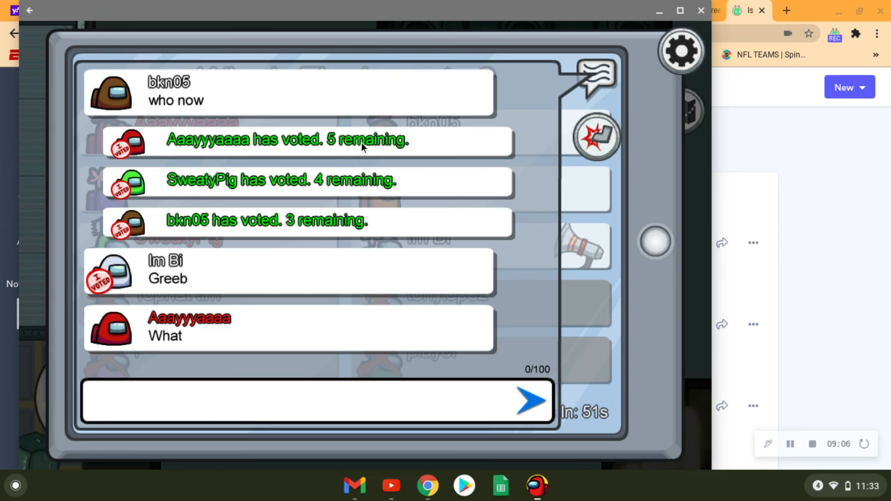
- Send 'im super scared of everyone bruh' in meeting chat, then type 'red' and close chat
text(im)
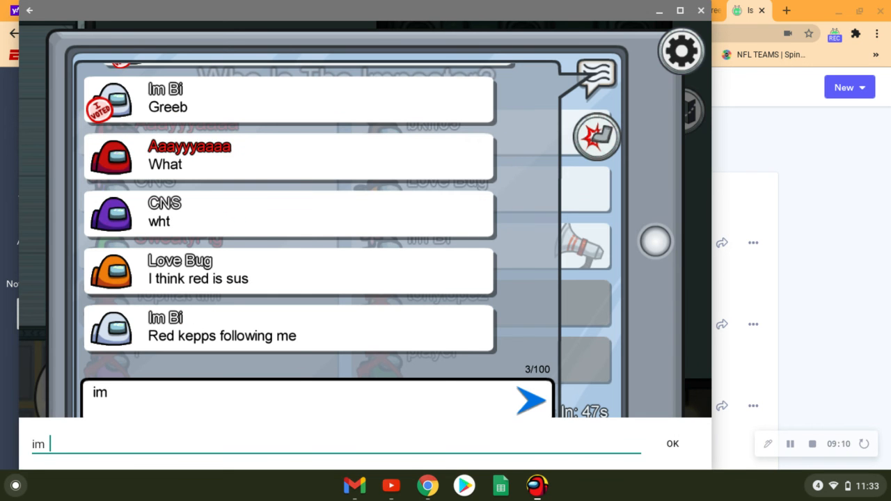
text(super scared of e)
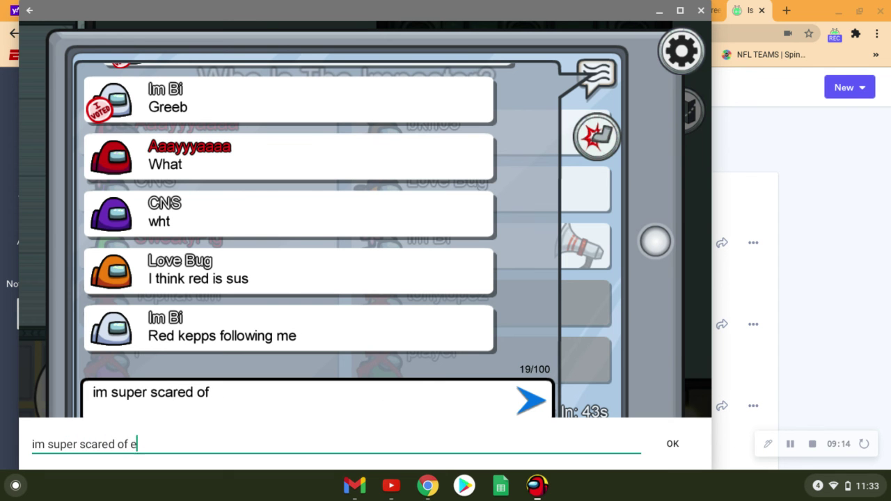
text(veryone bruh)
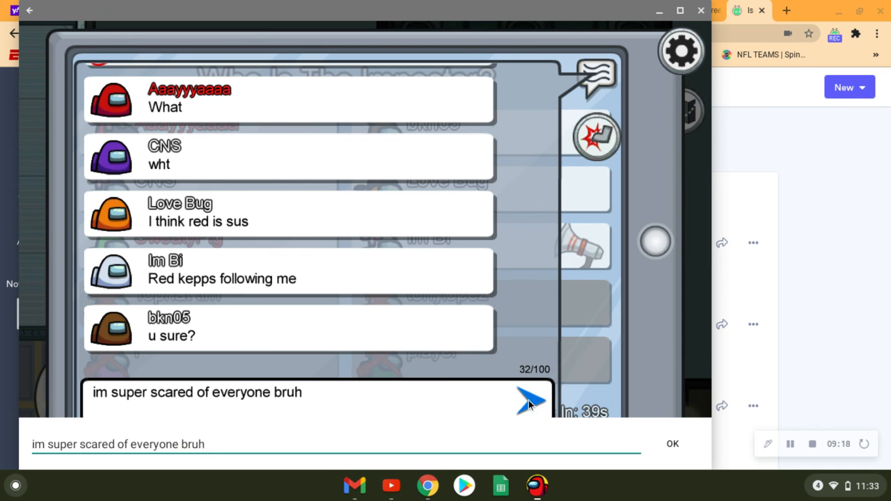
click(531, 403)
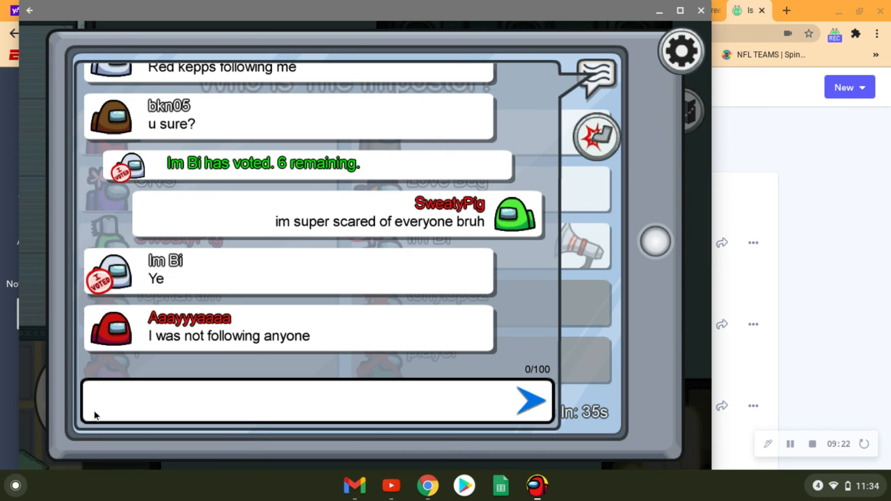
text(red)
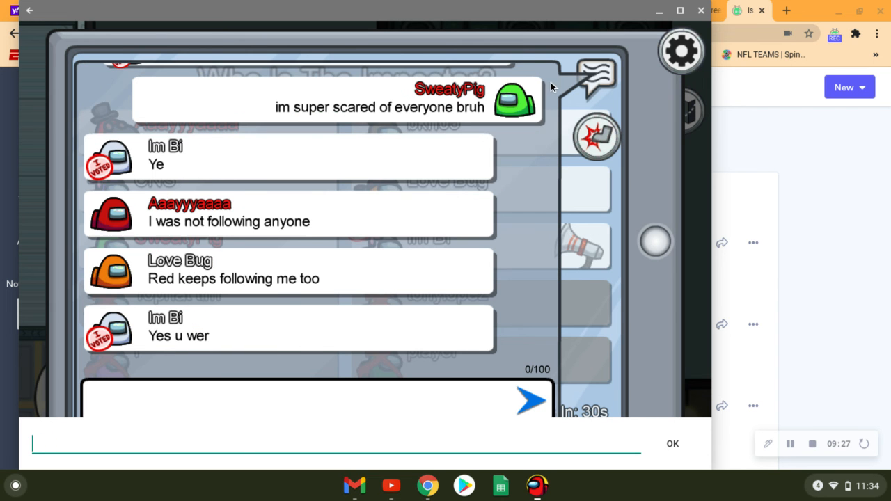
mouse_move(305, 417)
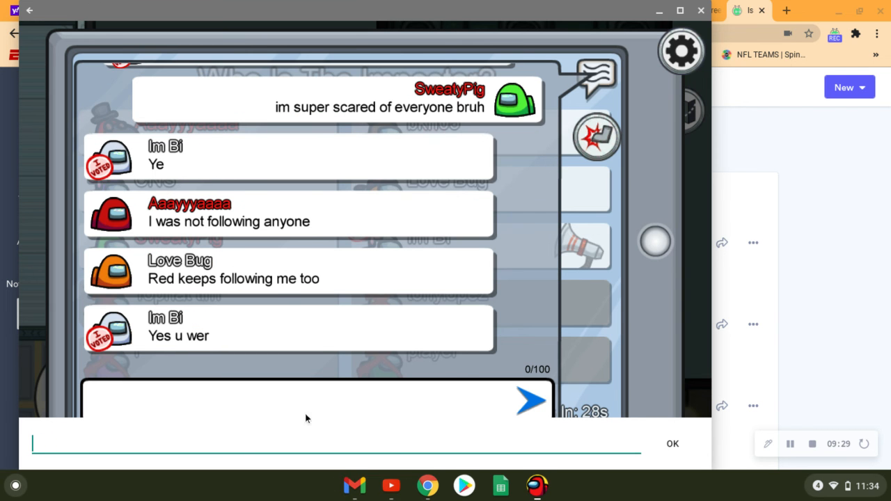
mouse_move(165, 224)
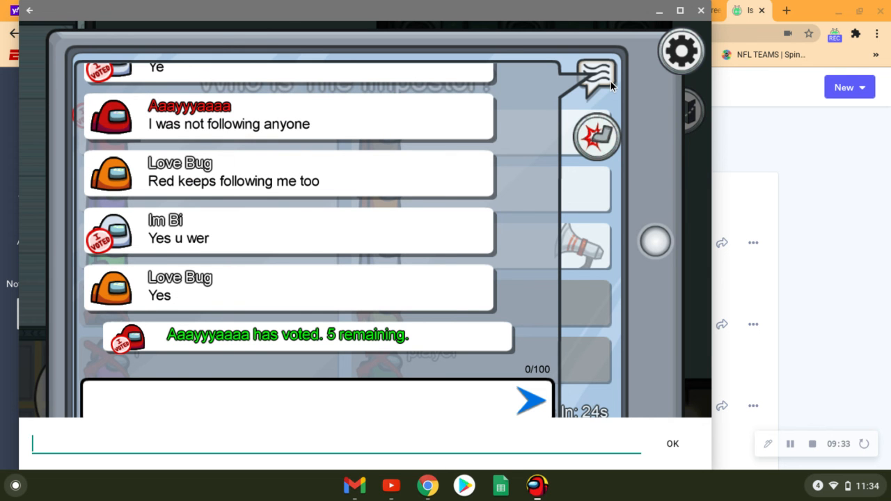
click(595, 76)
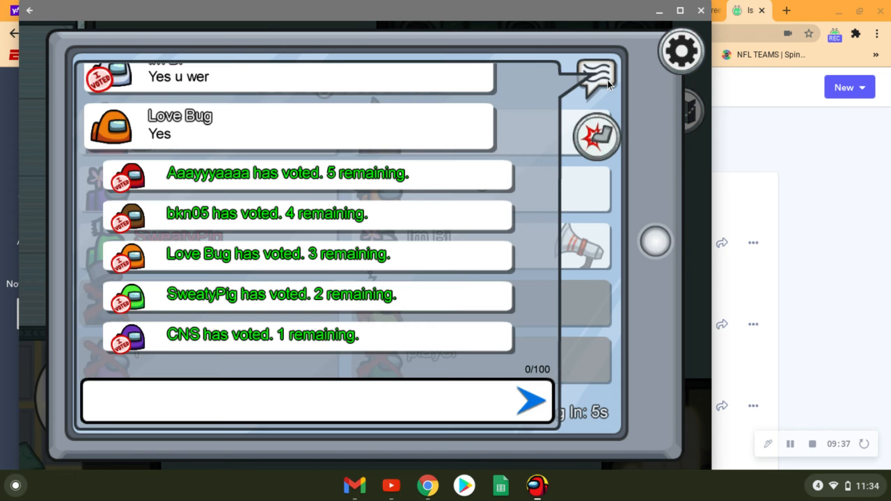
mouse_move(437, 159)
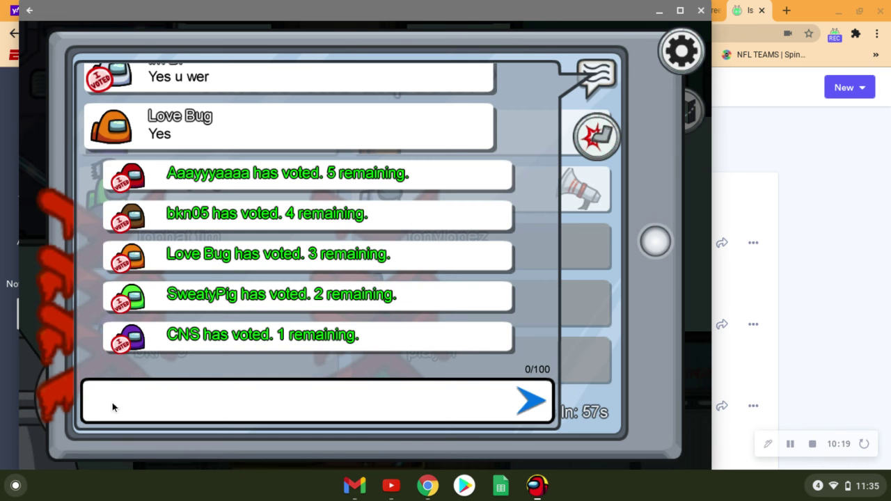
- Send alibis about heading to reactor and being at lower engine, then type 'orange sus'
text(i was going t)
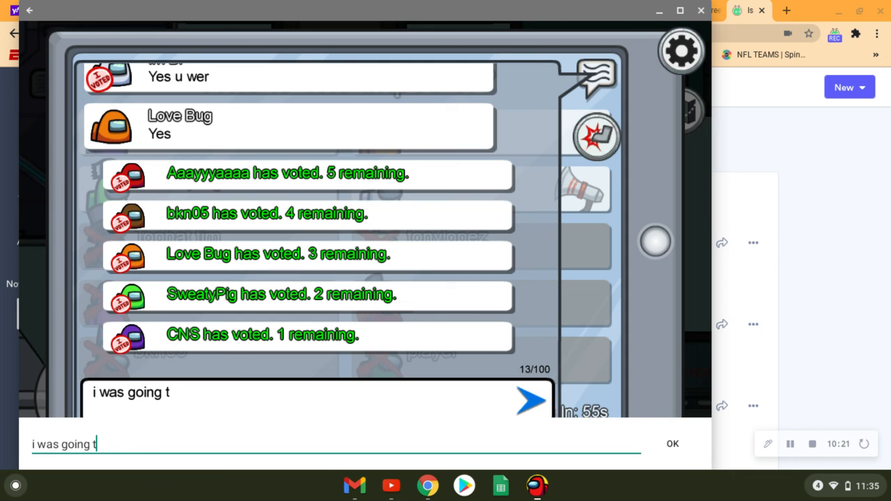
text(o reactor where)
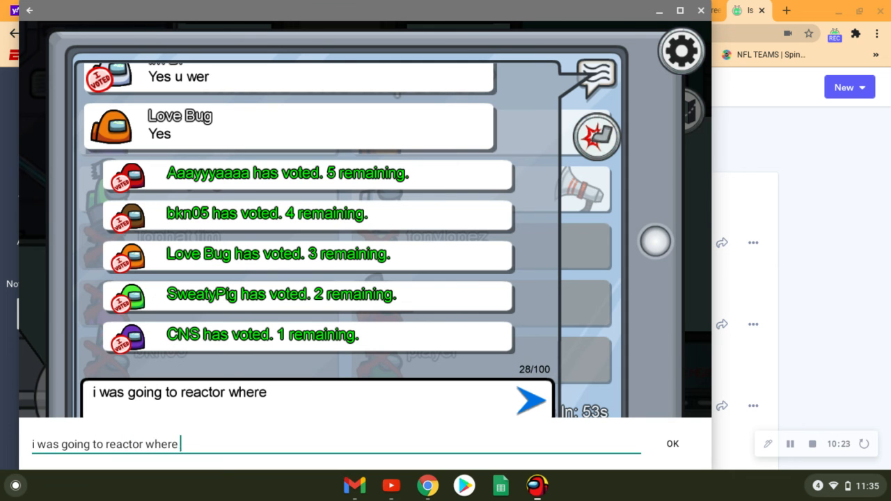
click(530, 407)
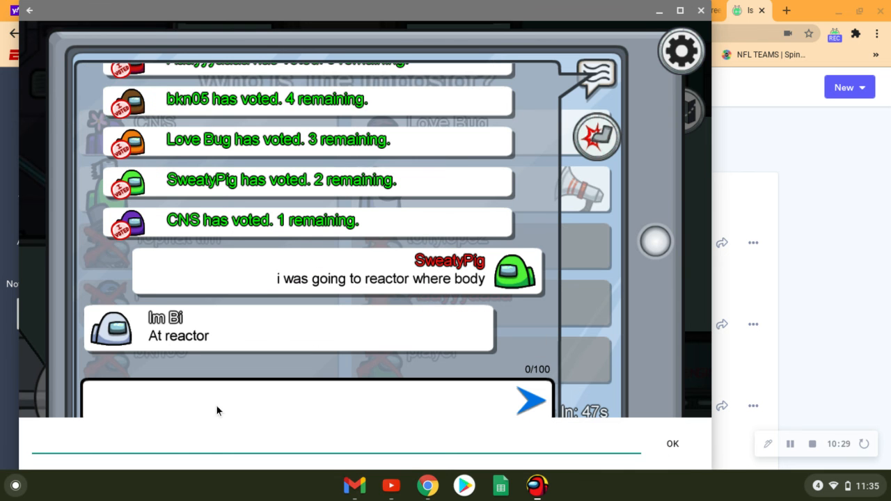
text(i was at lower engine)
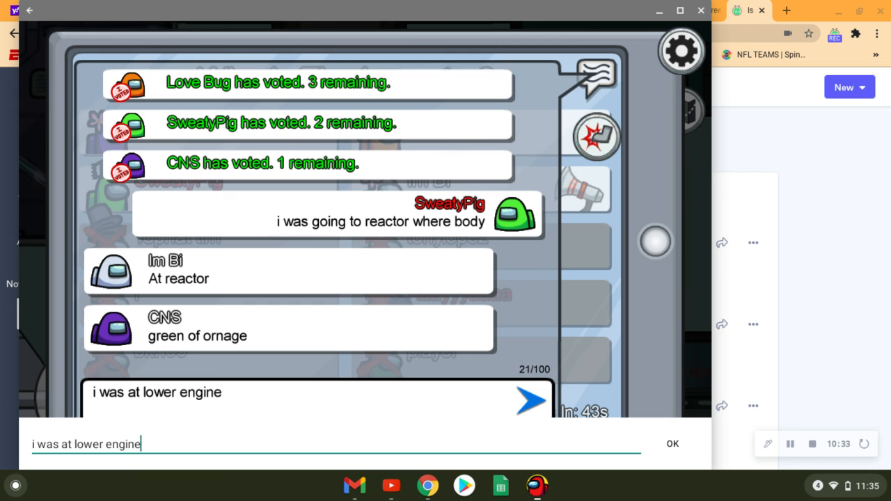
click(531, 402)
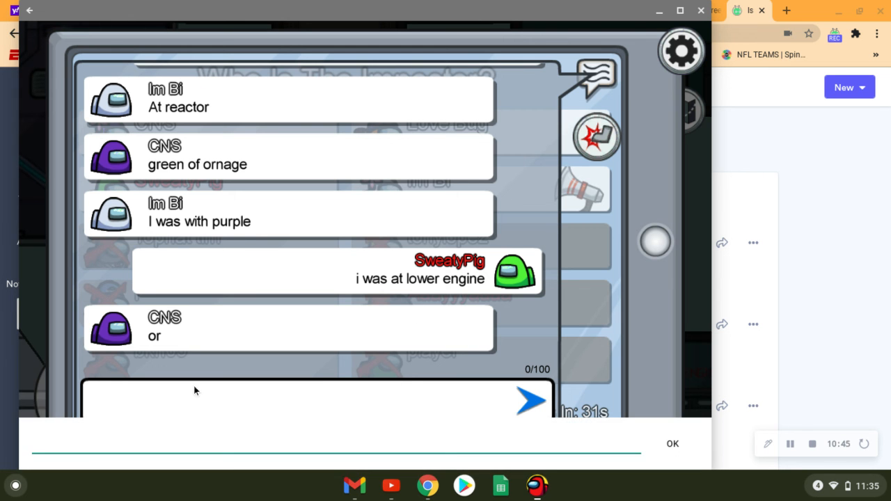
text(was about to go up to reactor)
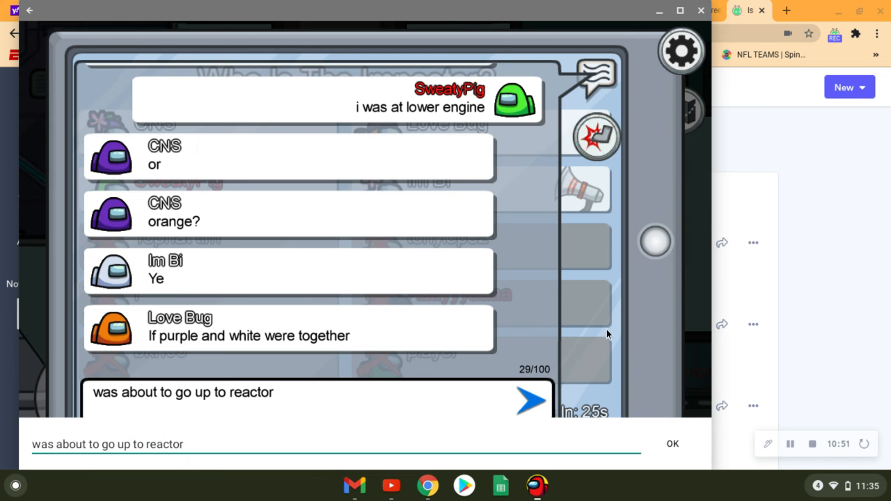
click(529, 412)
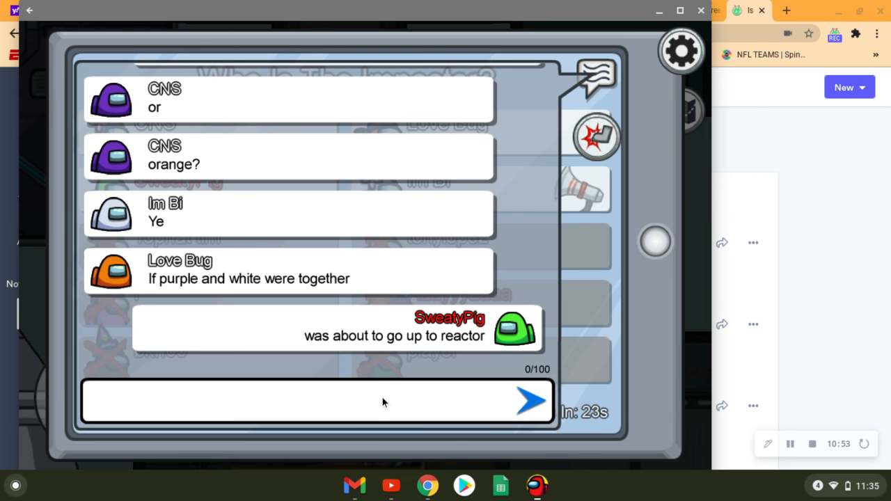
text(orange sus)
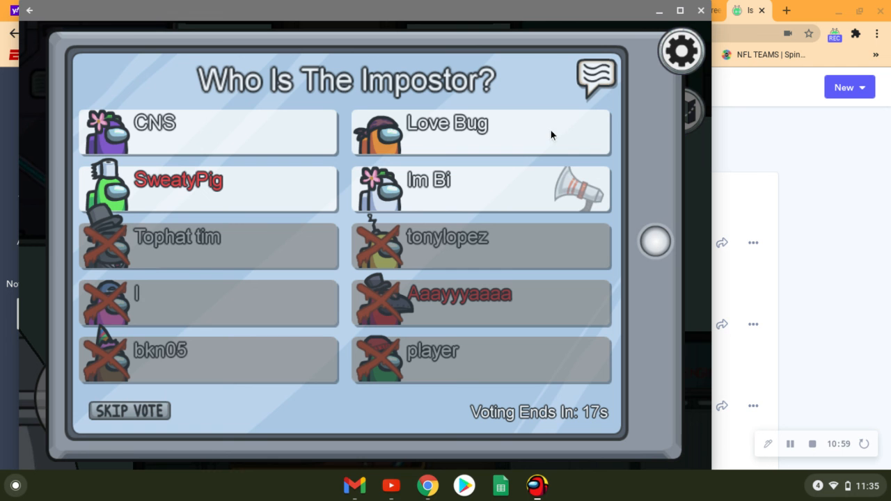
- Cast a vote against Love Bug
click(480, 133)
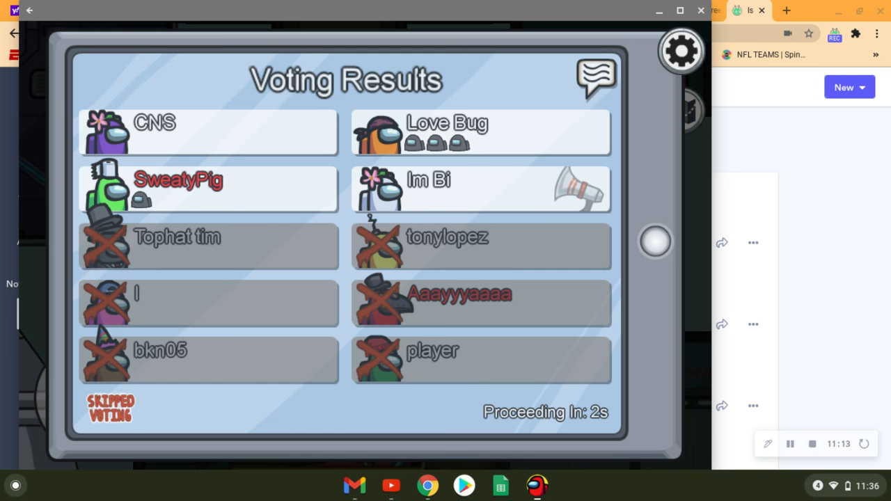
mouse_move(100, 456)
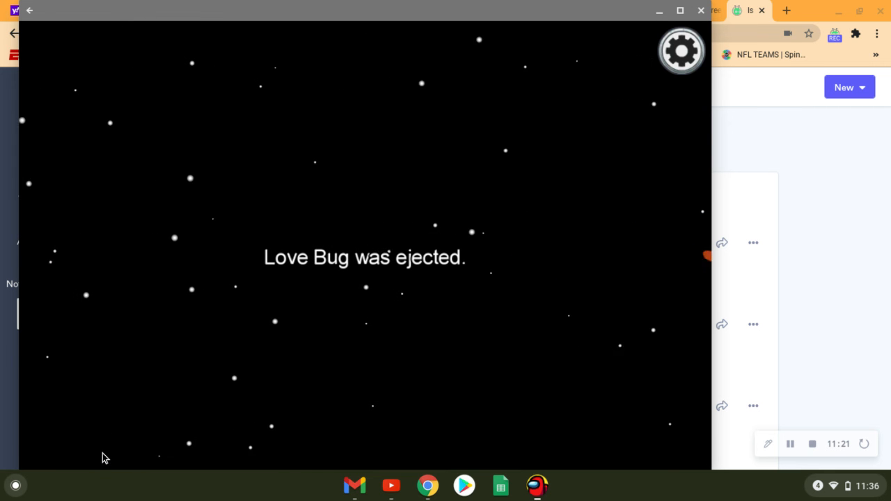
mouse_move(444, 447)
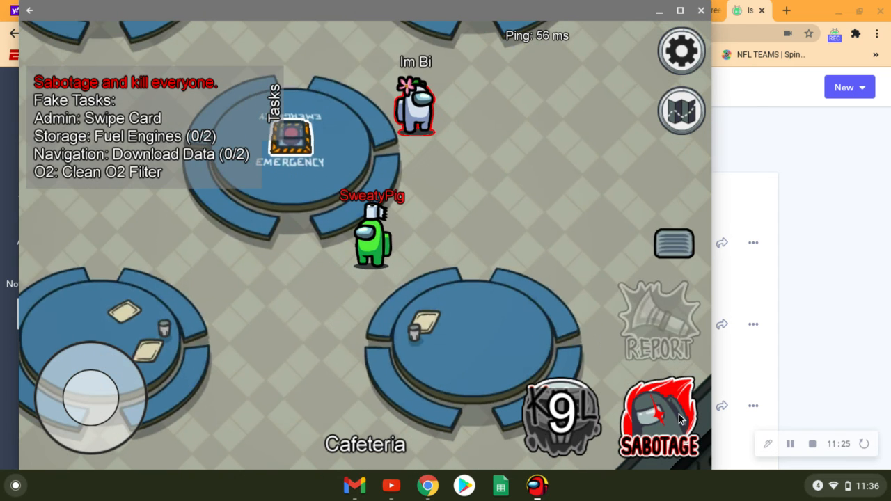
- Open the sabotage map with the Sabotage button at bottom right
click(660, 417)
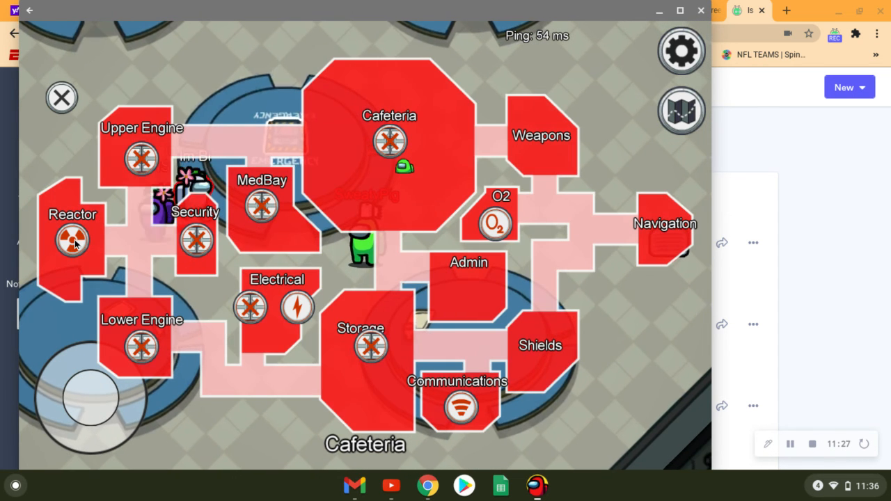